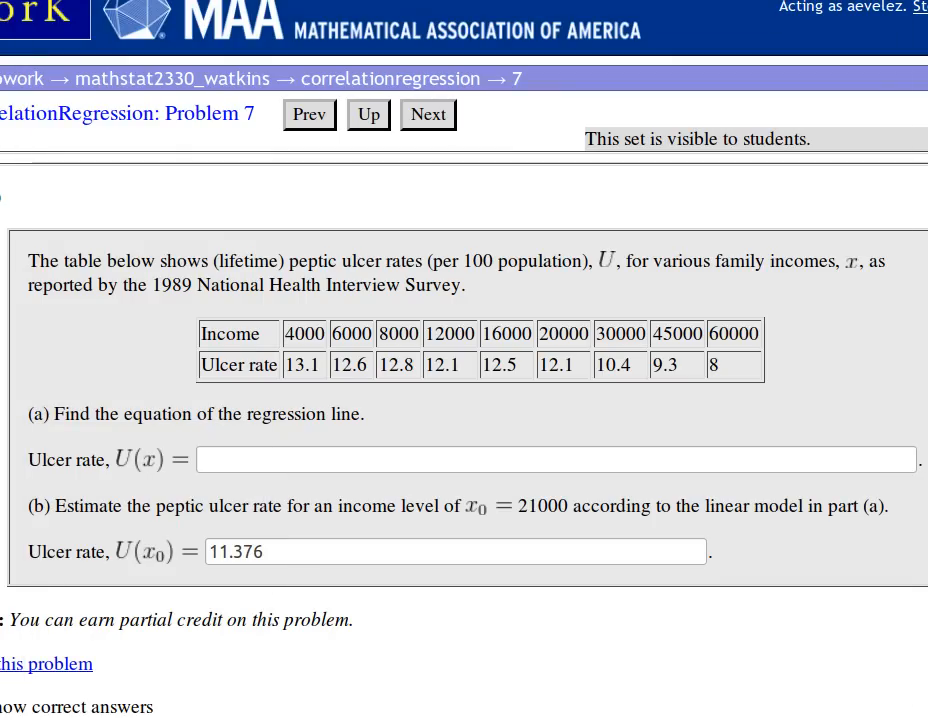
{"action": "mouse_move", "coordinate": [243, 332]}
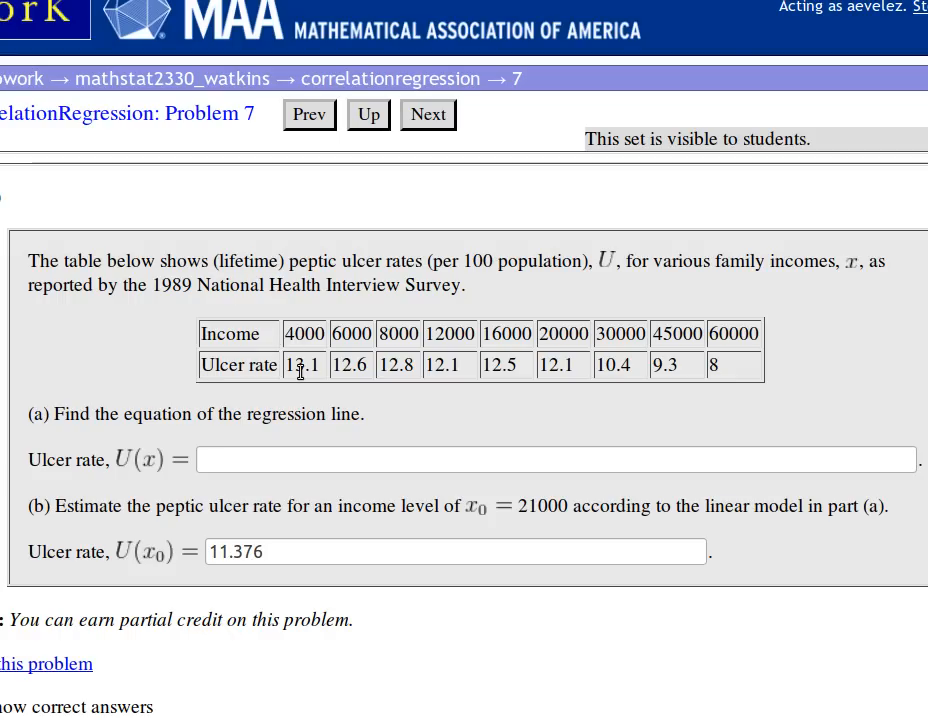
{"action": "mouse_move", "coordinate": [348, 358]}
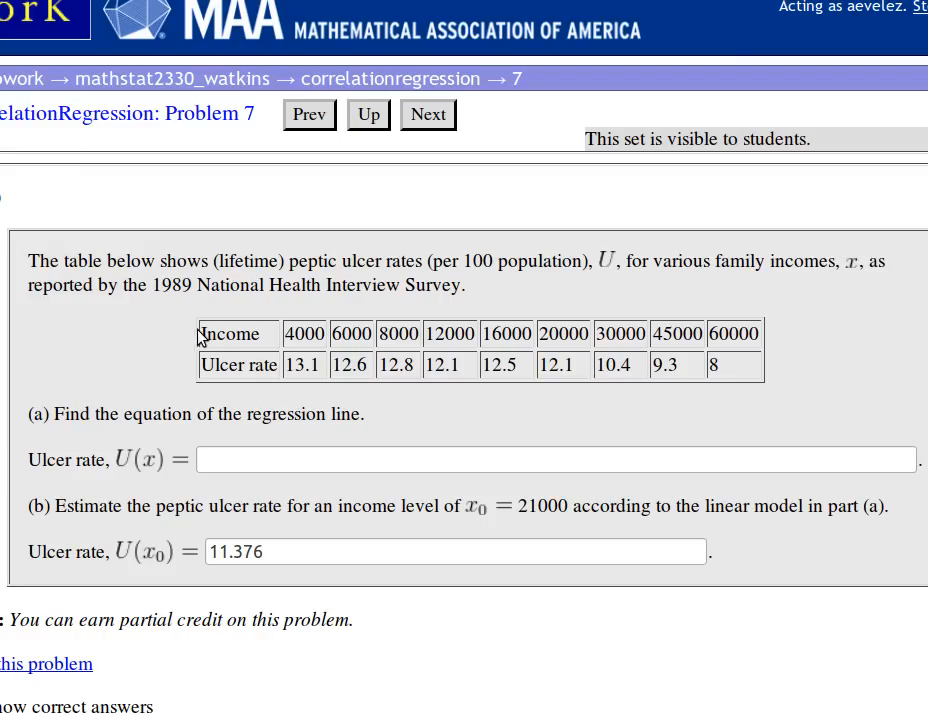
Select the whole income and ulcer rate table in the WebWork problem.
{"action": "left_click_drag", "start_coordinate": [202, 333], "coordinate": [360, 365]}
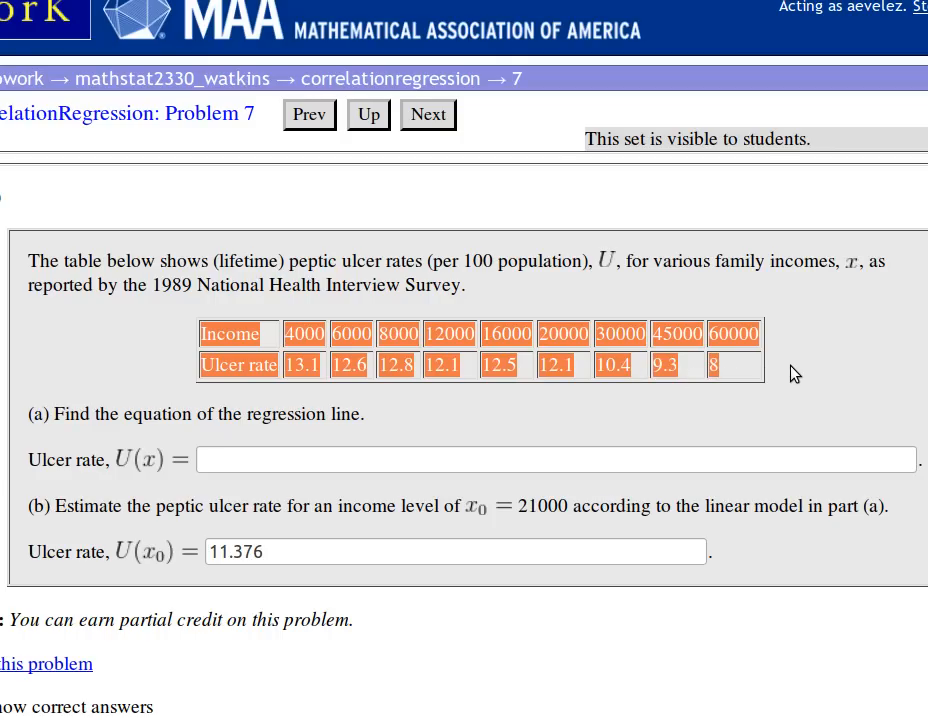
{"action": "mouse_move", "coordinate": [757, 375]}
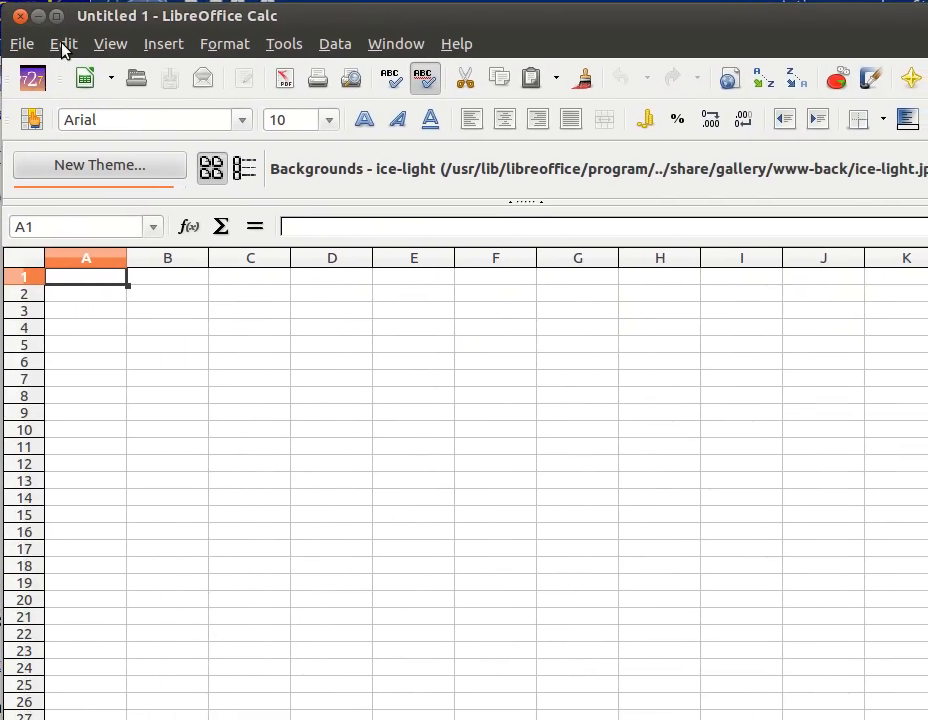
{"action": "mouse_move", "coordinate": [98, 190]}
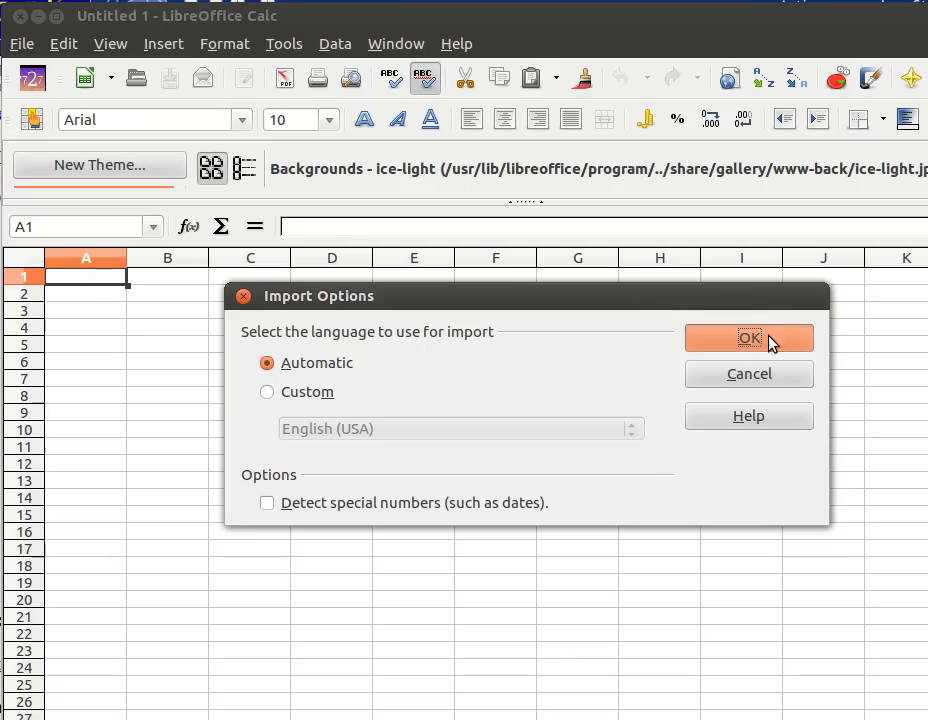
Confirm the Import Options dialog so the table lands in rows 1–2.
{"action": "left_click", "coordinate": [749, 337]}
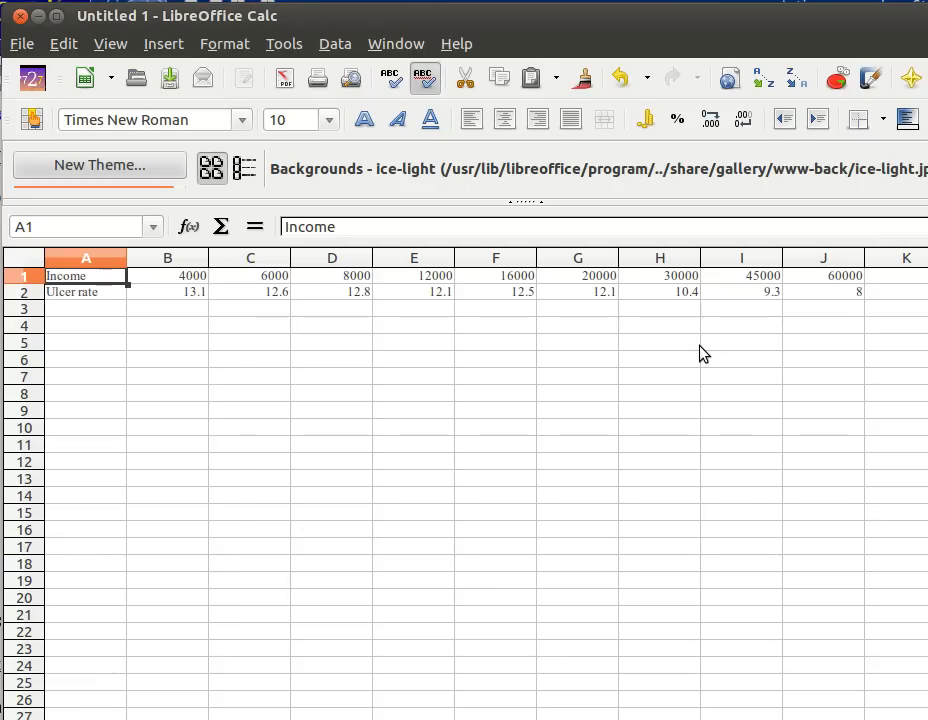
{"action": "mouse_move", "coordinate": [212, 318]}
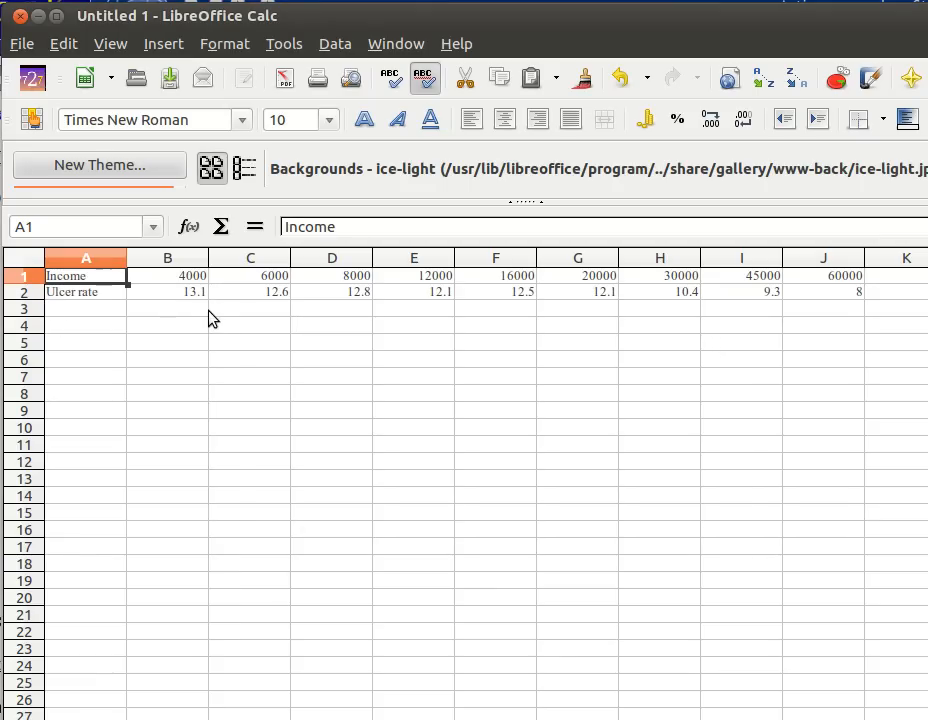
{"action": "mouse_move", "coordinate": [610, 317]}
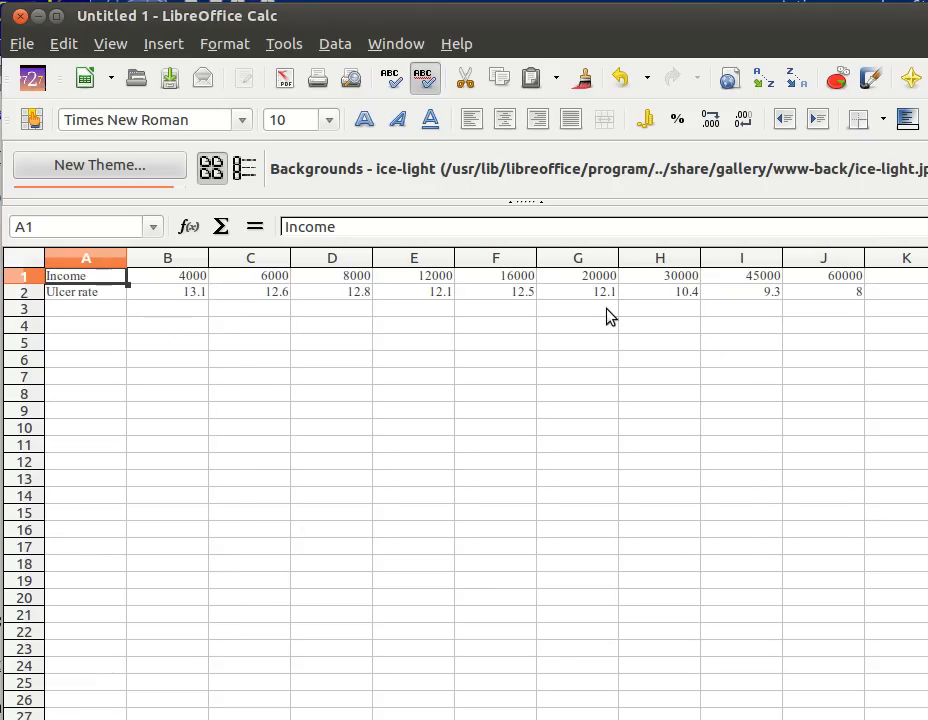
{"action": "mouse_move", "coordinate": [95, 335]}
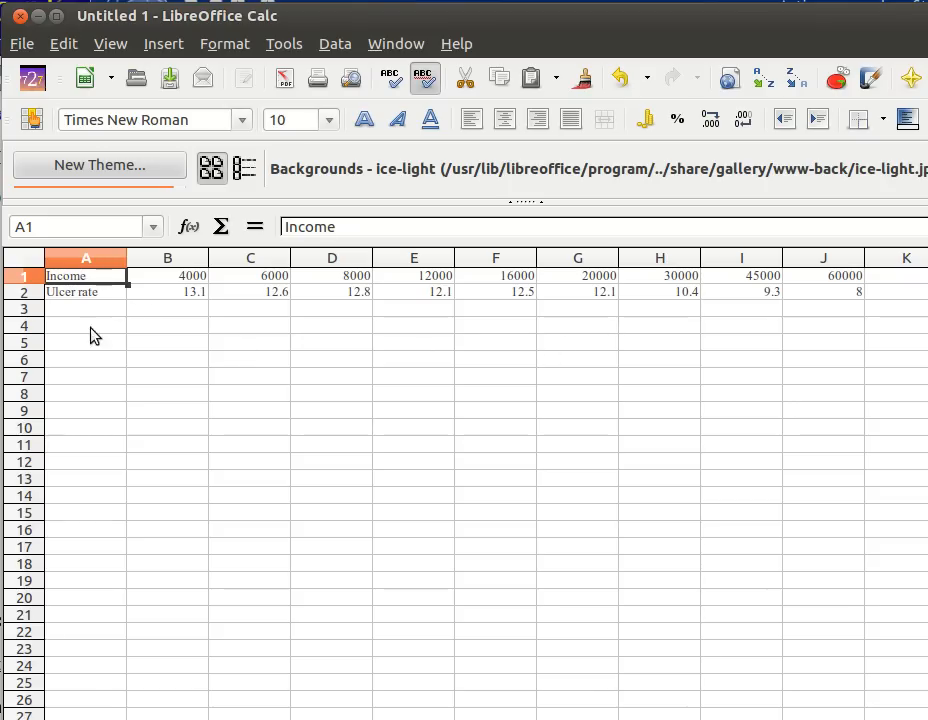
{"action": "mouse_move", "coordinate": [156, 641]}
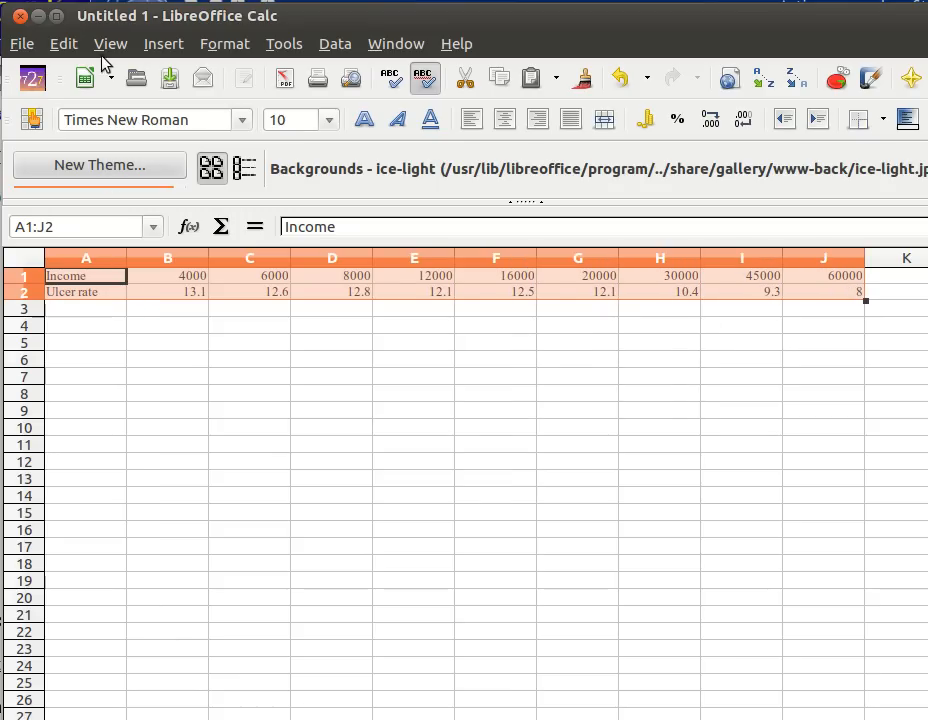
Cut the two data rows and paste them transposed, Income in column A, Ulcer rate in column B.
{"action": "left_click", "coordinate": [63, 43]}
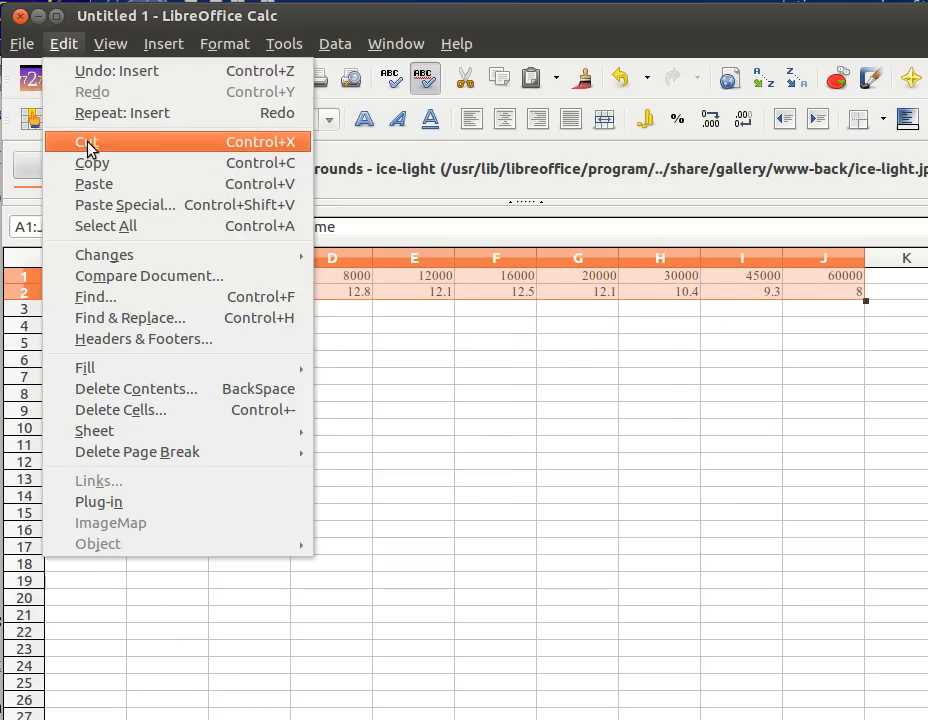
{"action": "left_click", "coordinate": [86, 141]}
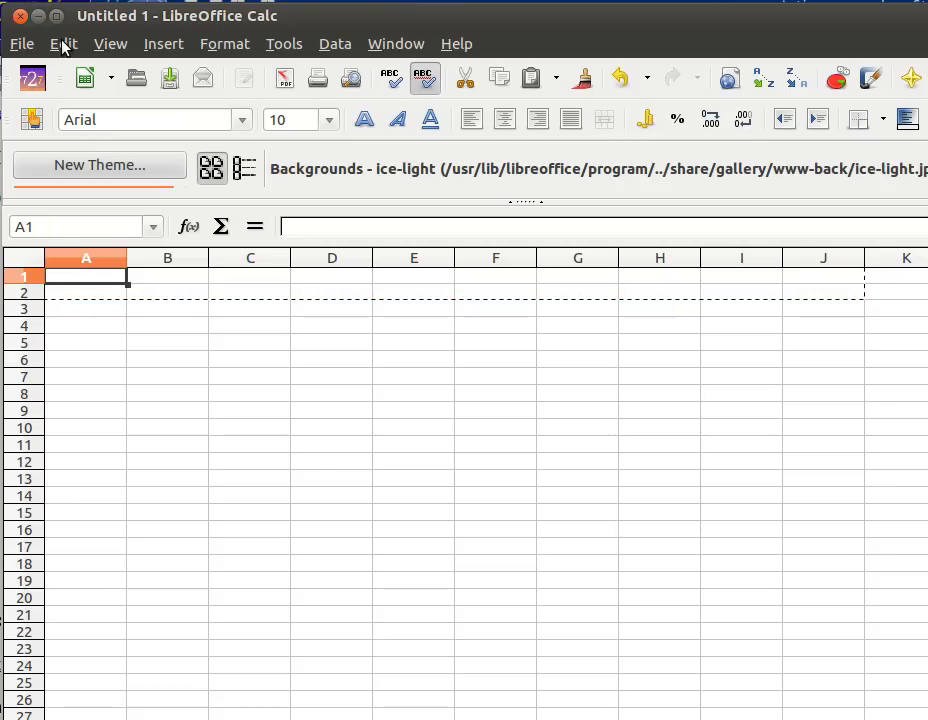
{"action": "left_click", "coordinate": [63, 43]}
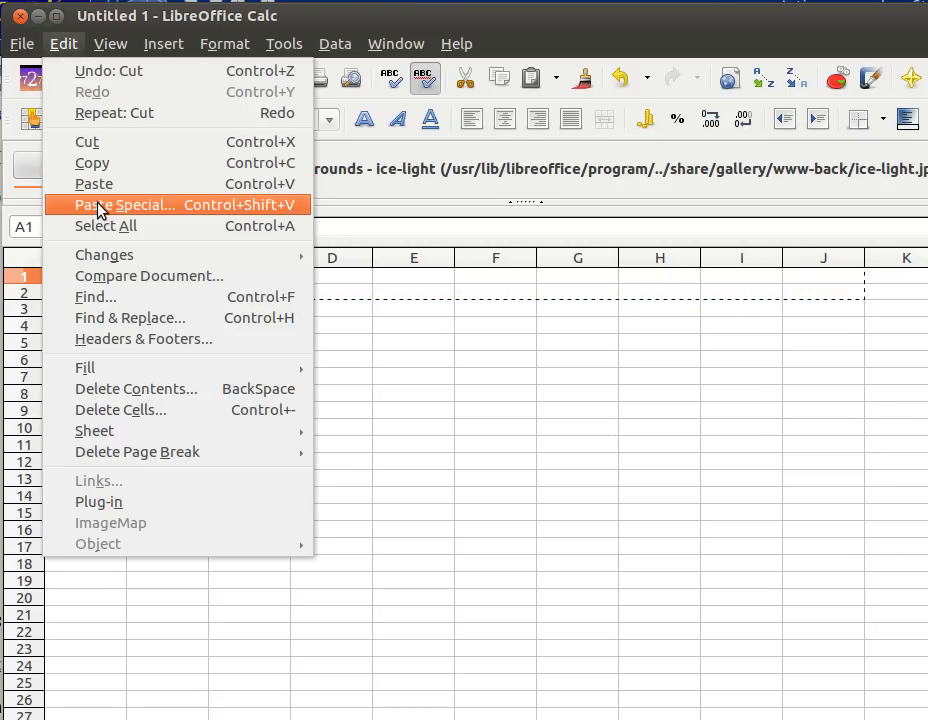
{"action": "left_click", "coordinate": [124, 204]}
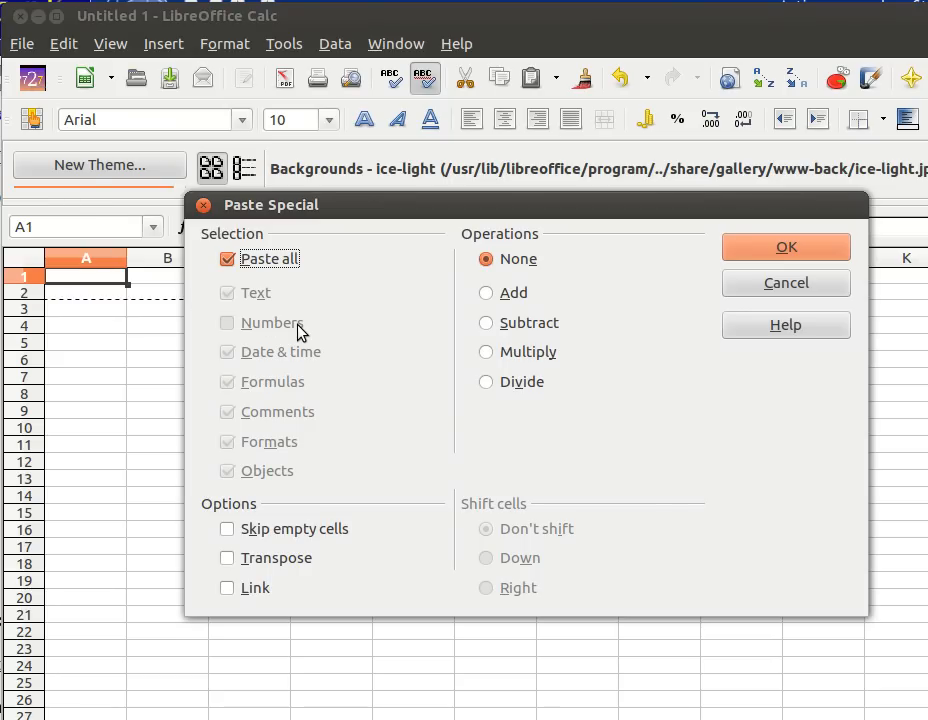
{"action": "mouse_move", "coordinate": [232, 560]}
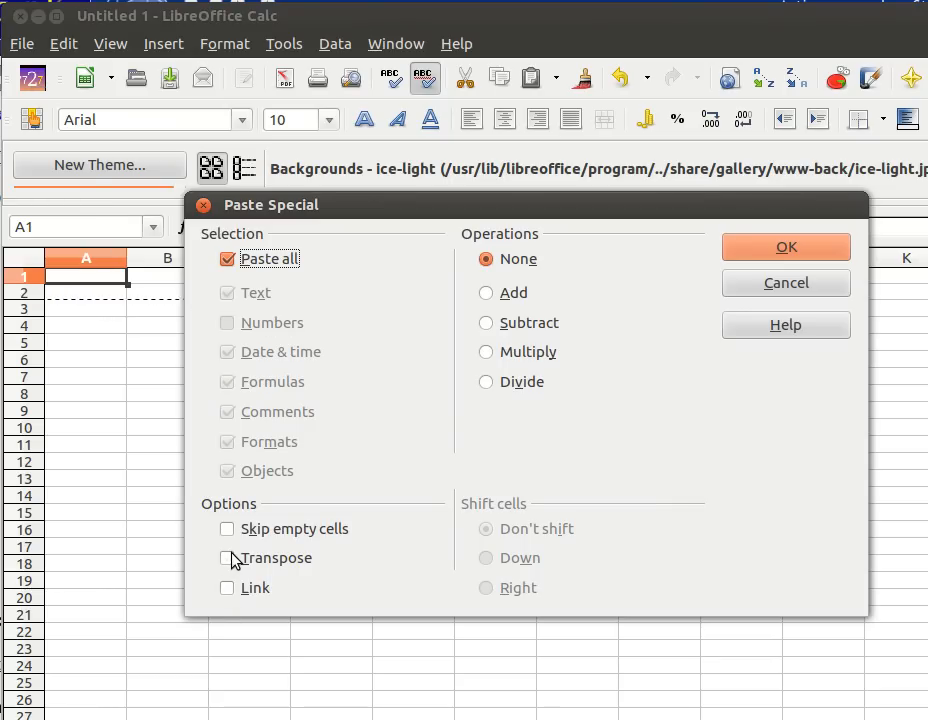
{"action": "left_click", "coordinate": [226, 558]}
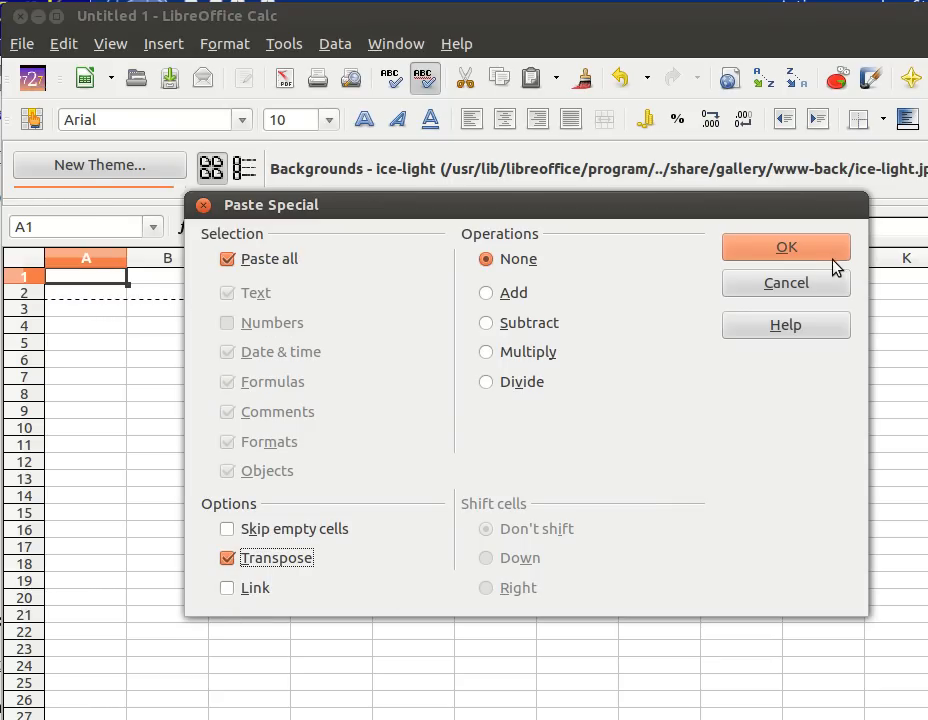
{"action": "left_click", "coordinate": [786, 247]}
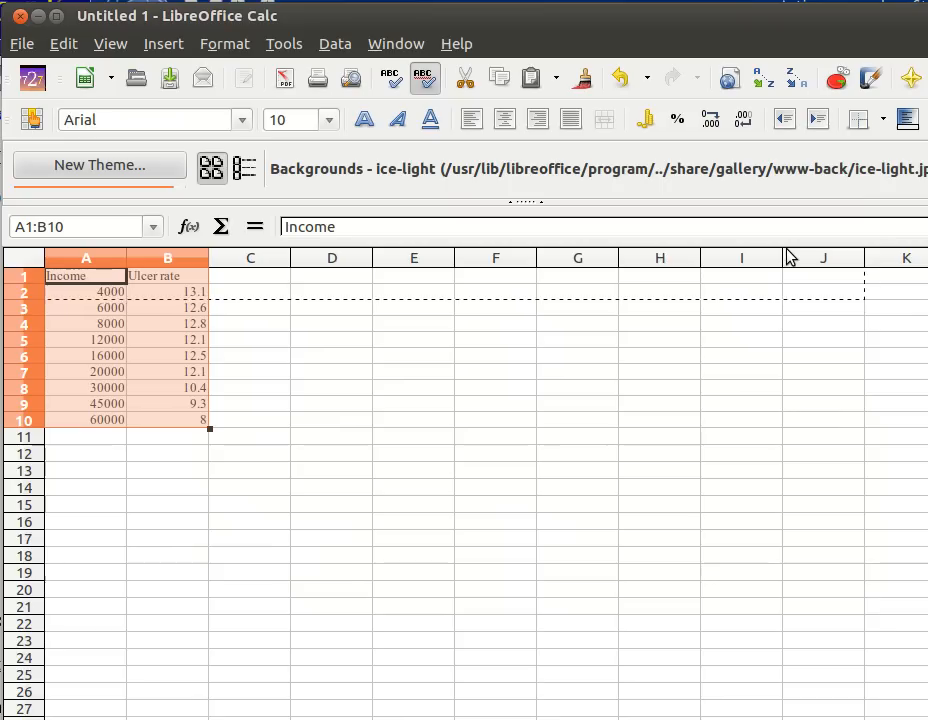
{"action": "type", "text": "Times New Roman"}
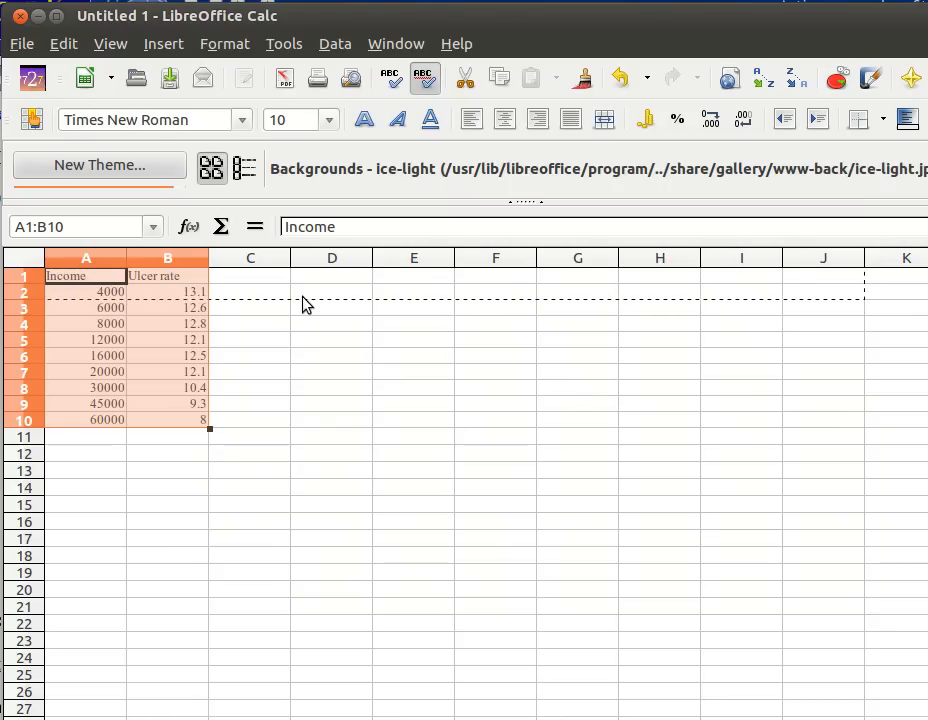
{"action": "mouse_move", "coordinate": [175, 360]}
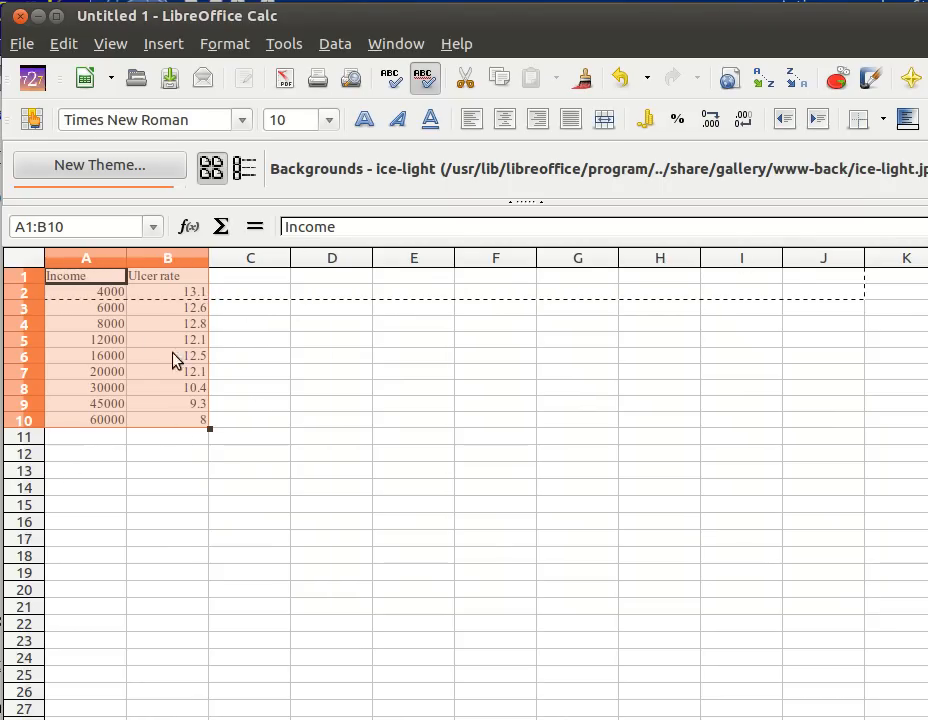
Start Save As and choose Text CSV (.csv) as the file type for UlcerIncome.csv.
{"action": "left_click", "coordinate": [21, 43]}
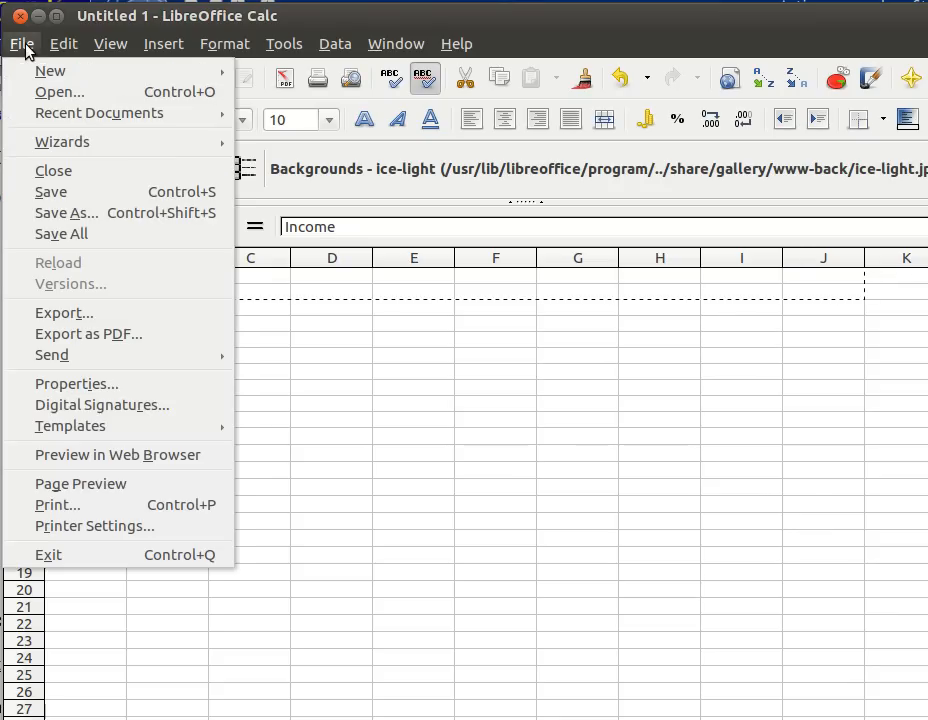
{"action": "mouse_move", "coordinate": [78, 285]}
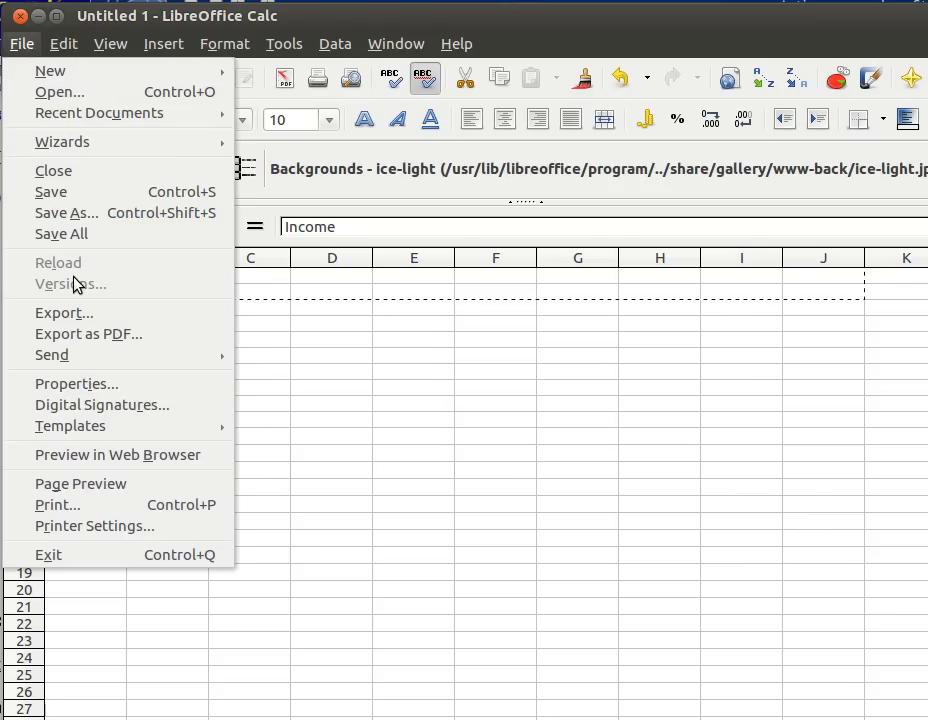
{"action": "mouse_move", "coordinate": [67, 212]}
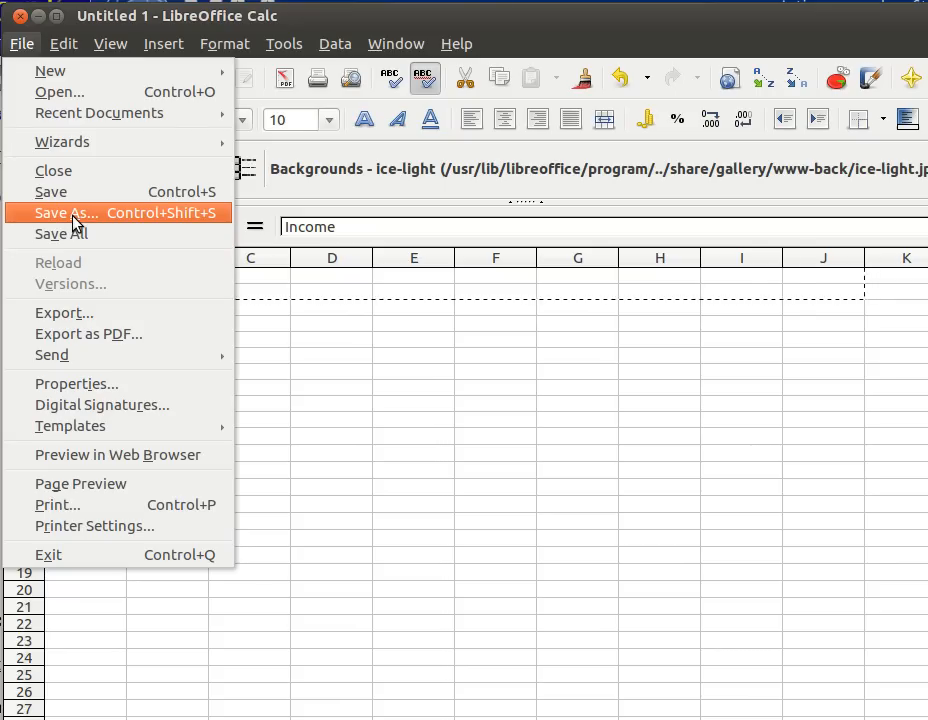
{"action": "left_click", "coordinate": [67, 212]}
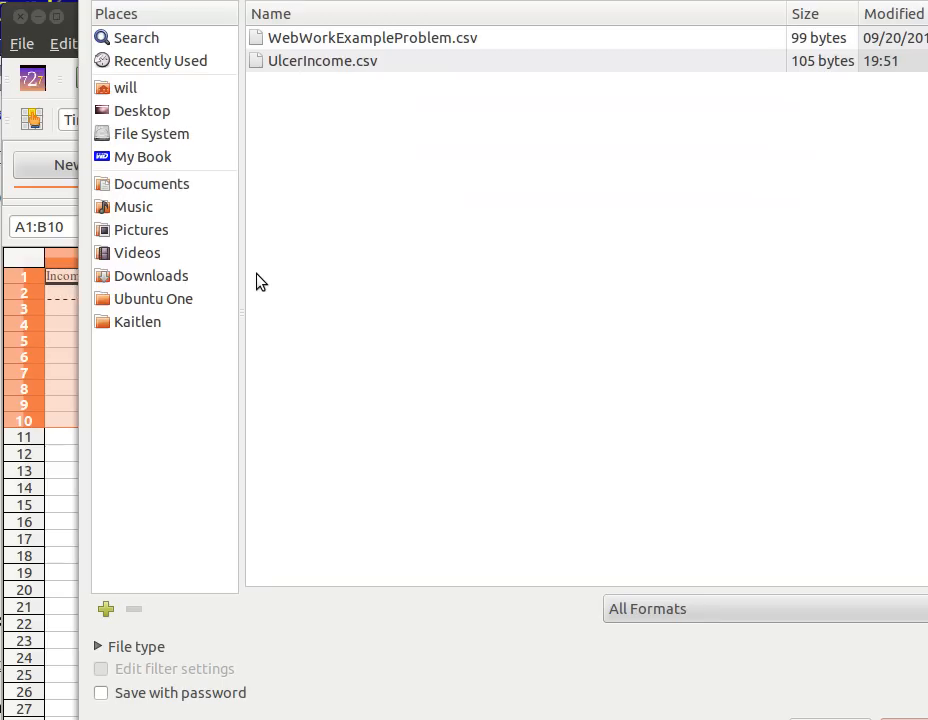
{"action": "mouse_move", "coordinate": [500, 122]}
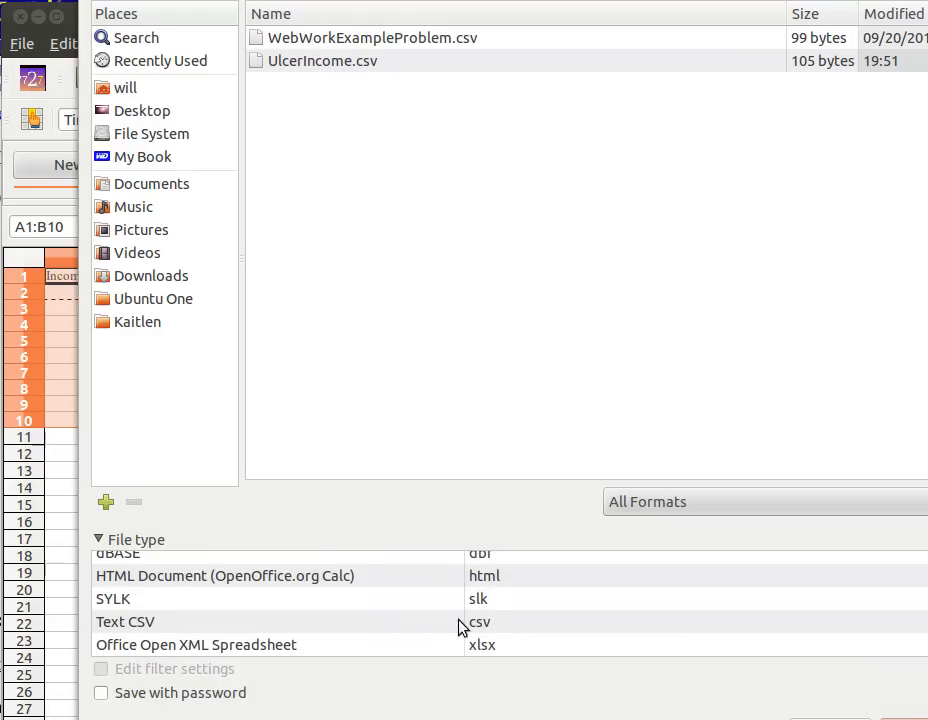
{"action": "left_click", "coordinate": [125, 621]}
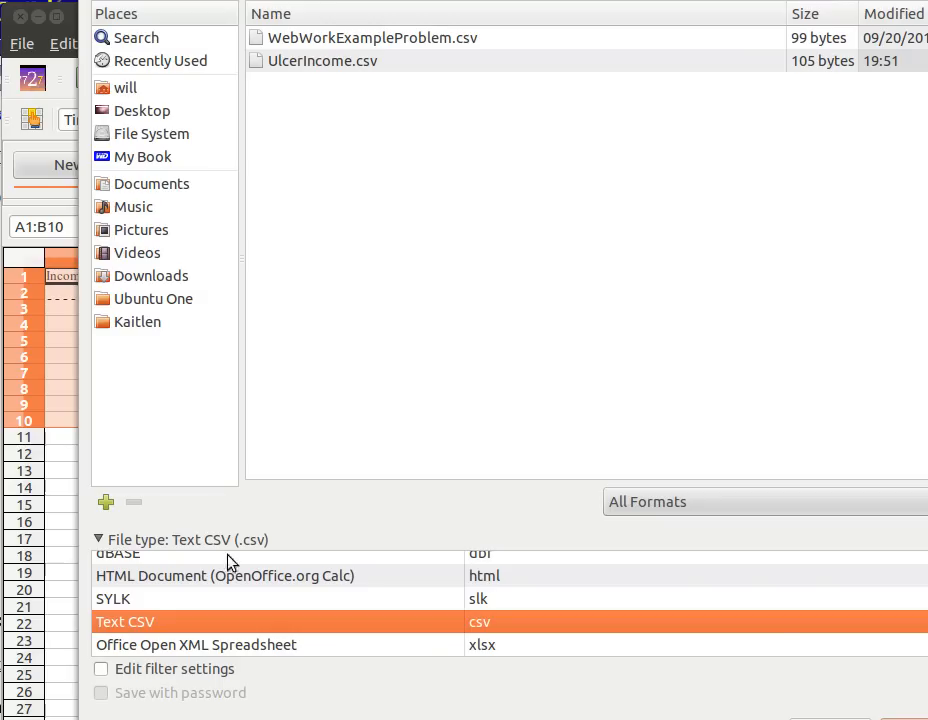
{"action": "mouse_move", "coordinate": [680, 490]}
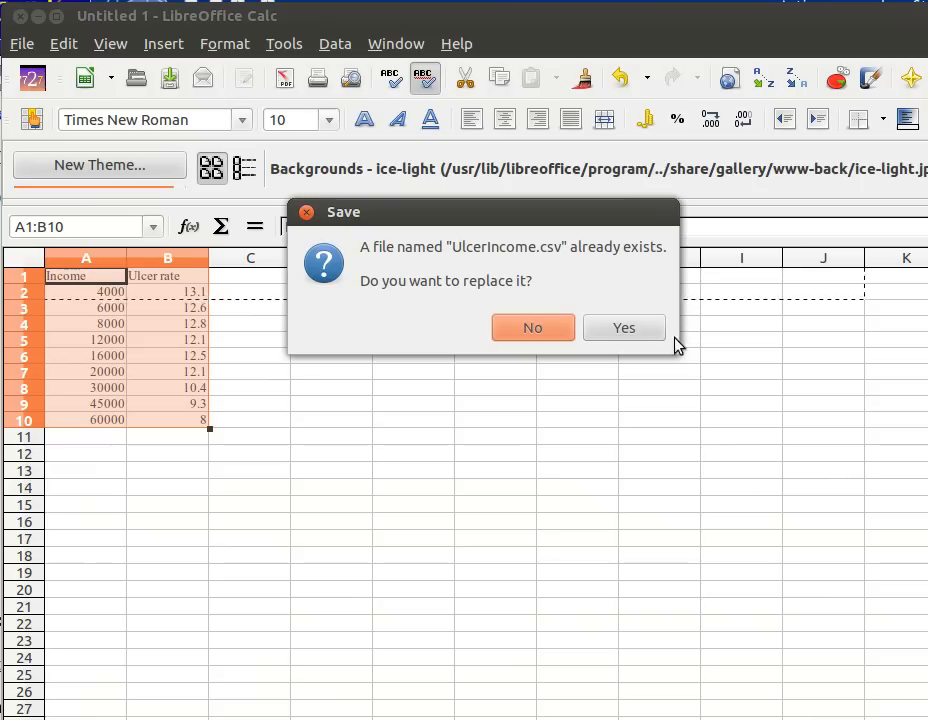
Replace UlcerIncome.csv in Text CSV format with Western Europe (ASCII/US) encoding, accepting the active-sheet warning.
{"action": "left_click", "coordinate": [624, 327]}
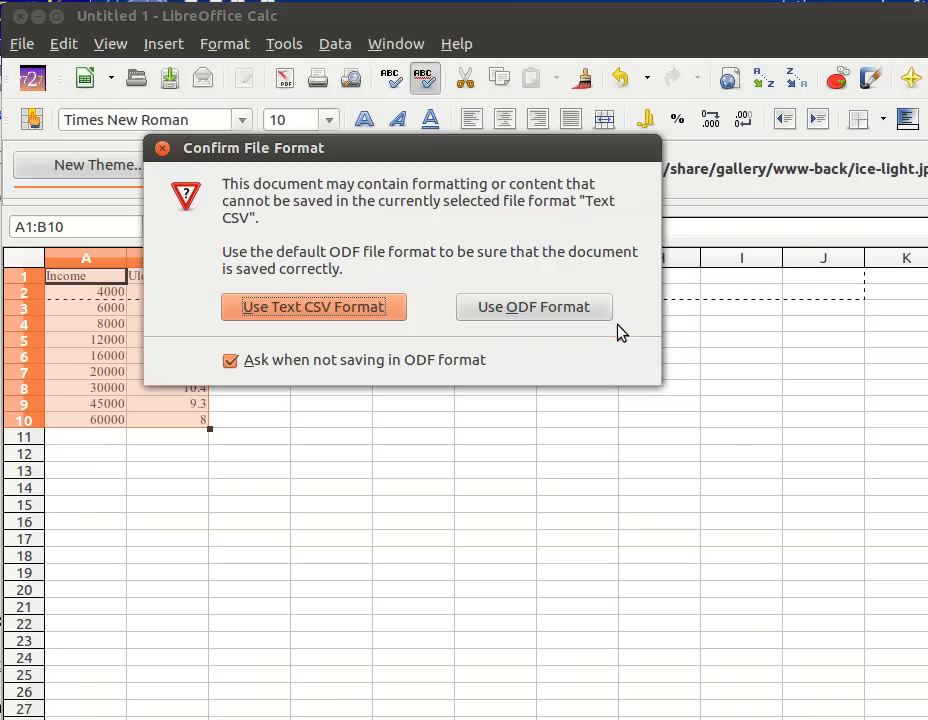
{"action": "left_click", "coordinate": [313, 306]}
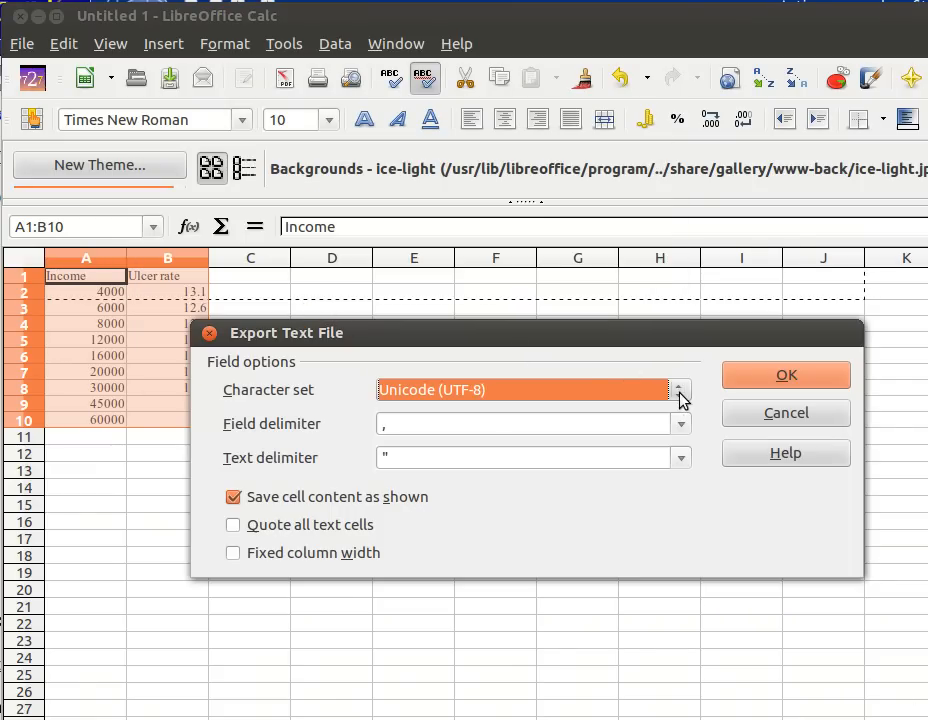
{"action": "left_click", "coordinate": [679, 390]}
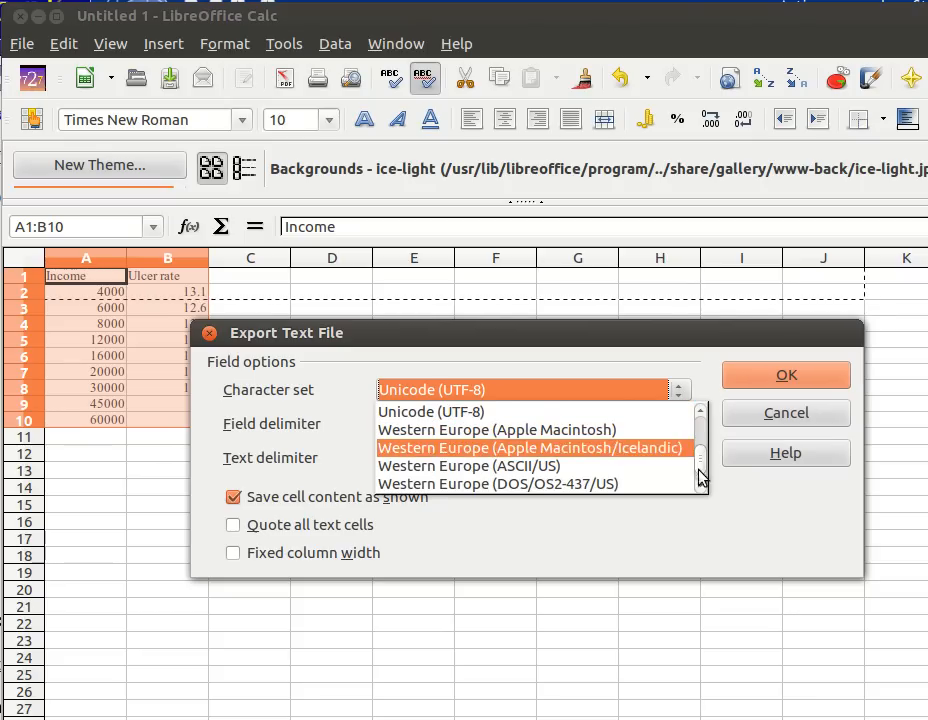
{"action": "left_click", "coordinate": [490, 466]}
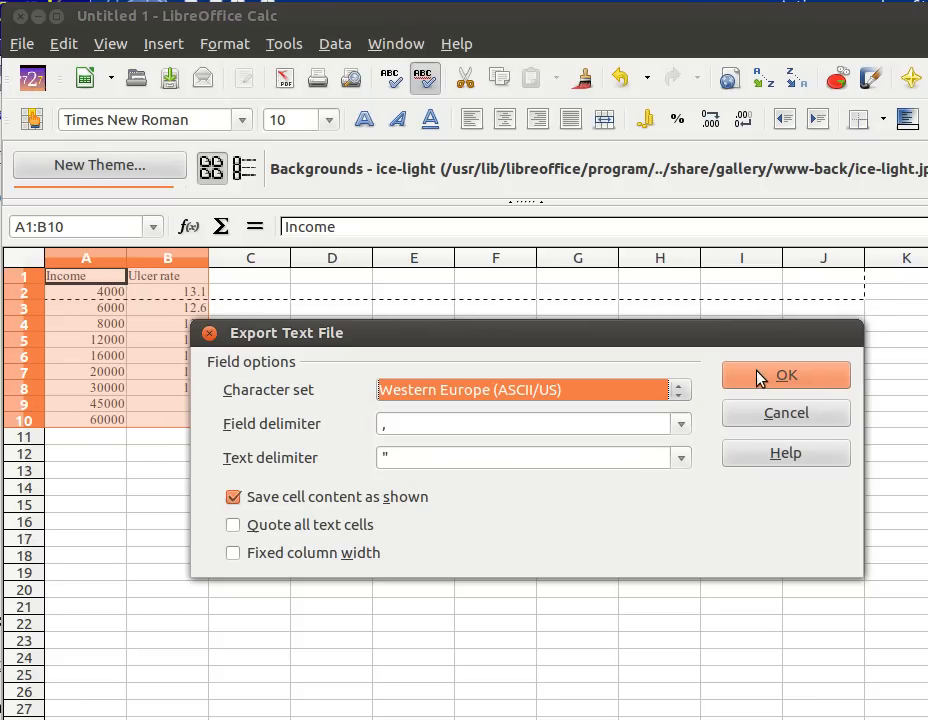
{"action": "left_click", "coordinate": [786, 375]}
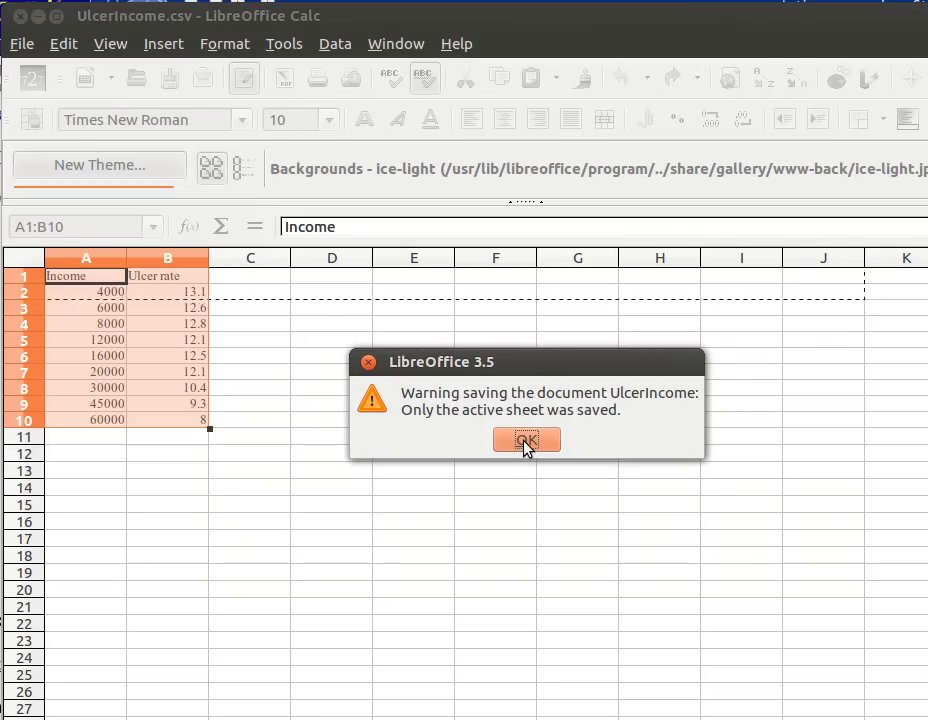
{"action": "left_click", "coordinate": [526, 440]}
{"action": "type", "text": "se"}
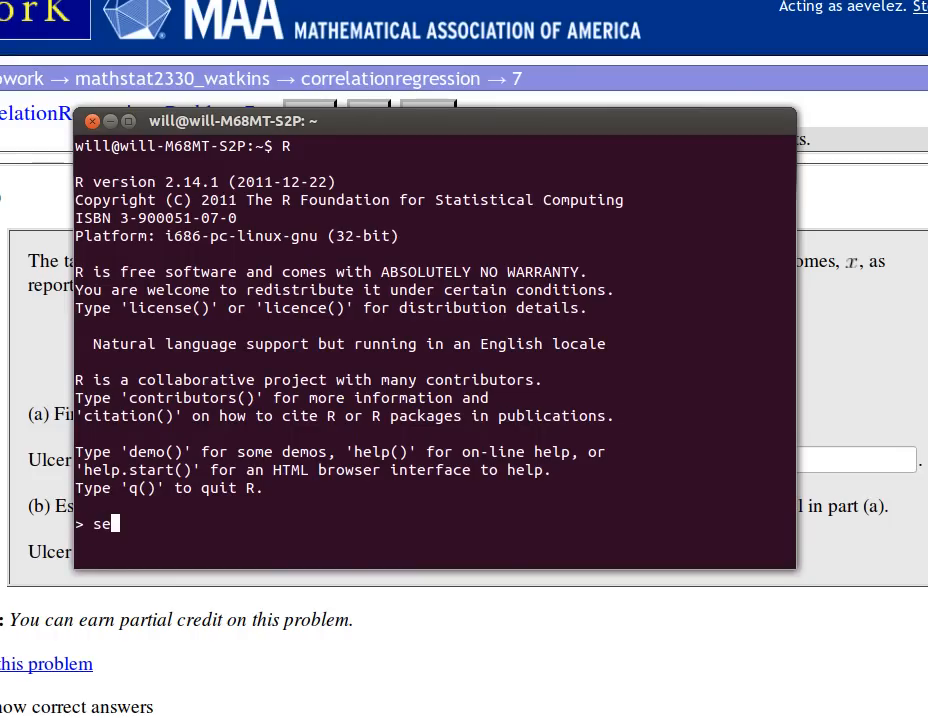
Set the working directory to /home/.../Documents/R and list its files.
{"action": "type", "text": "getwd("}
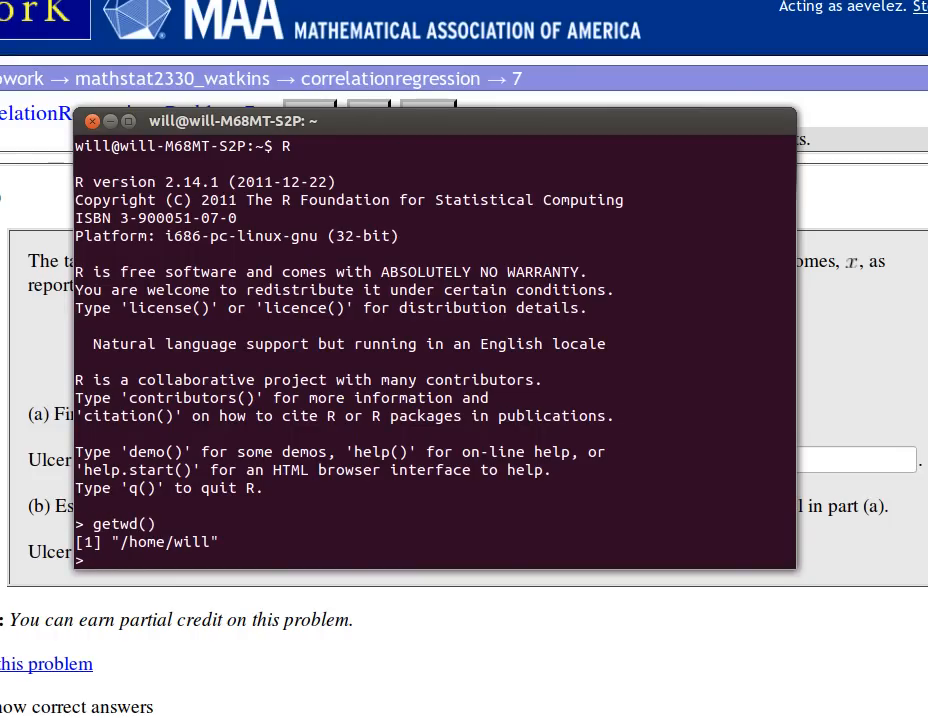
{"action": "type", "text": "setwd"}
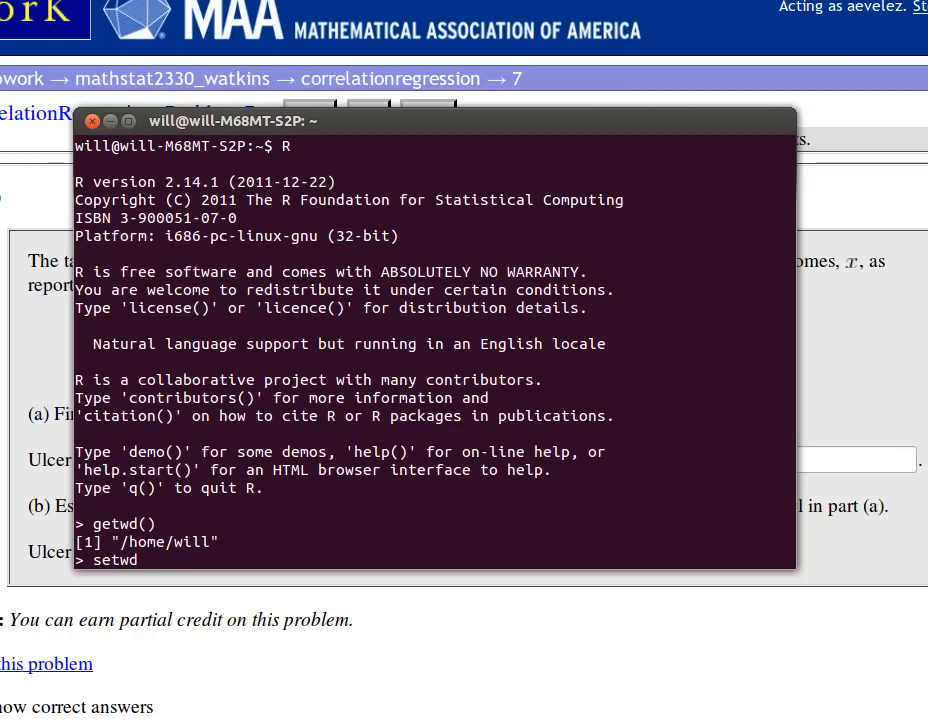
{"action": "type", "text": "(\"/"}
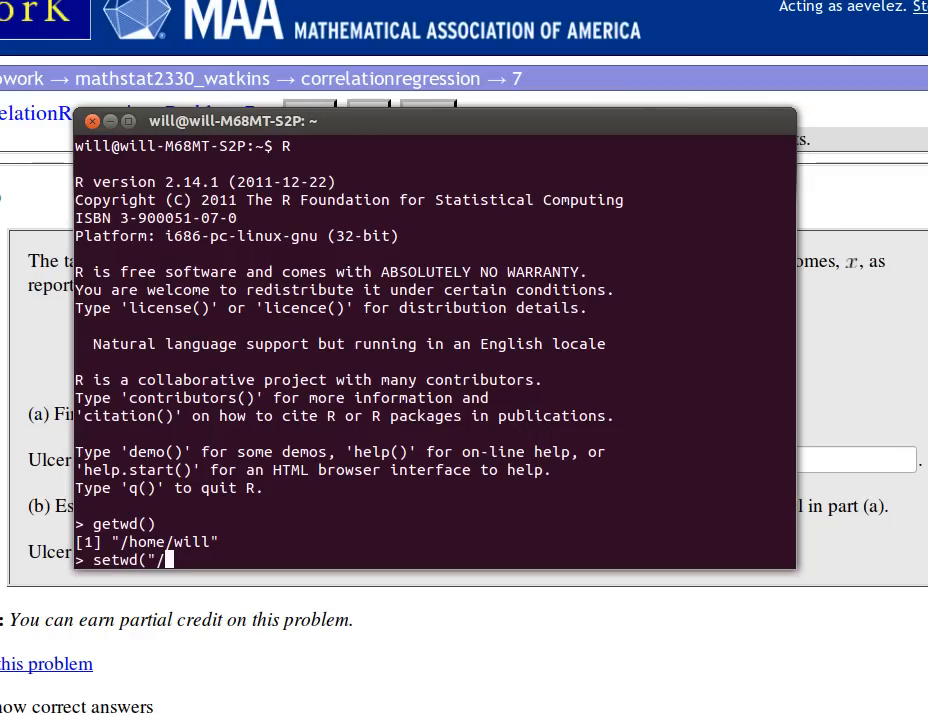
{"action": "type", "text": "home/"}
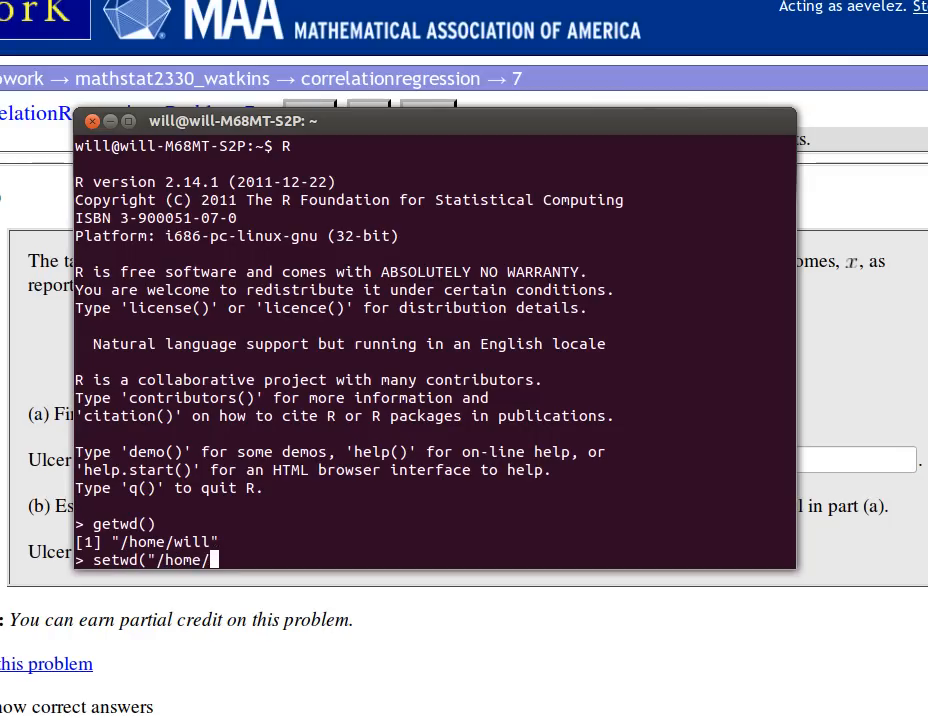
{"action": "type", "text": "will/Do"}
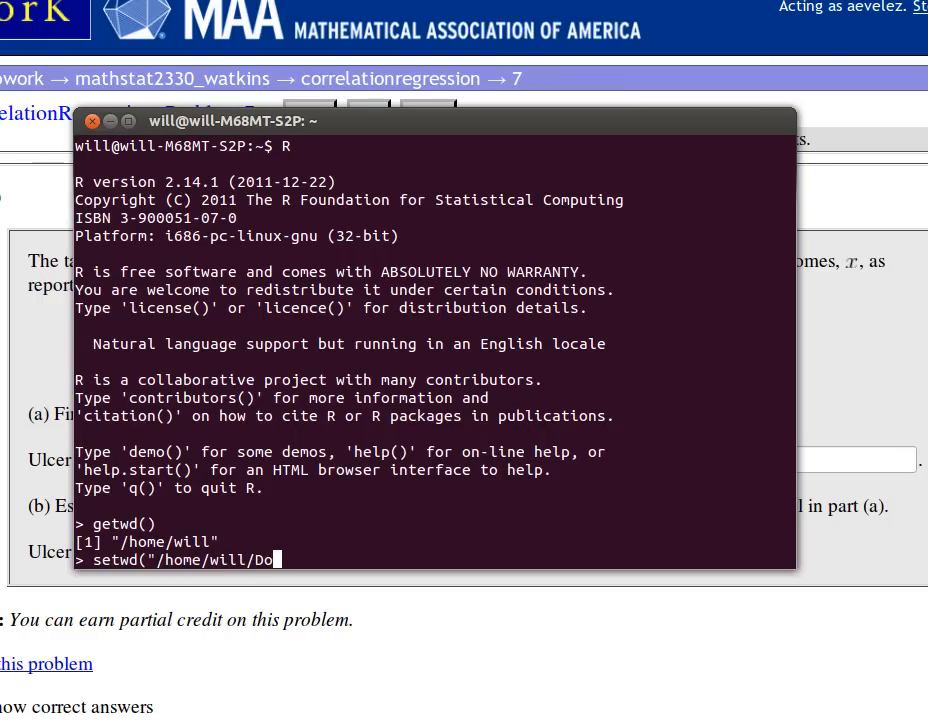
{"action": "type", "text": "co"}
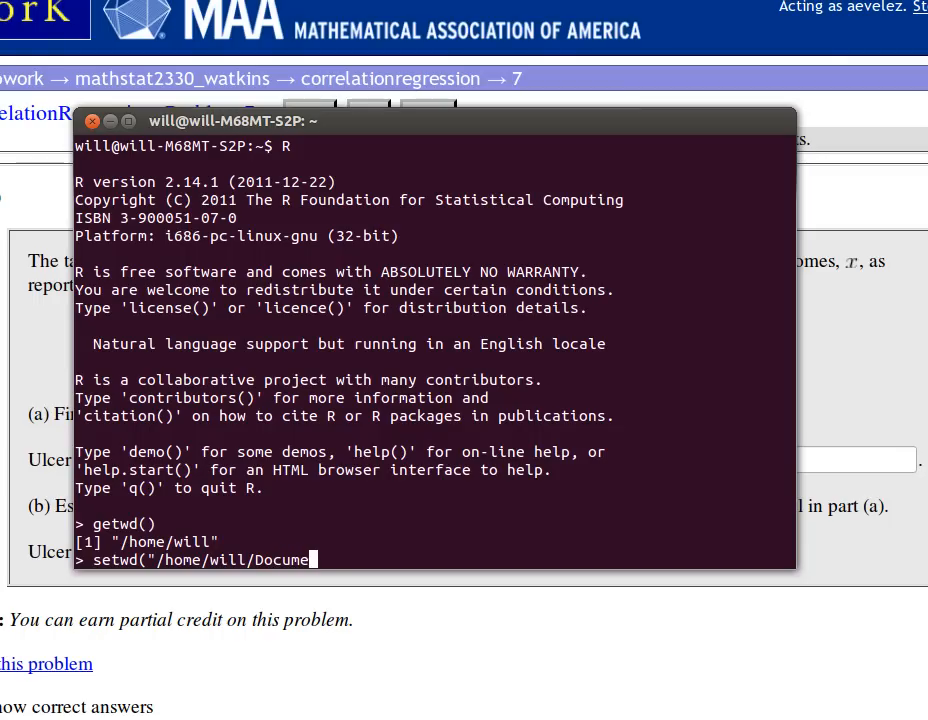
{"action": "type", "text": "nts"}
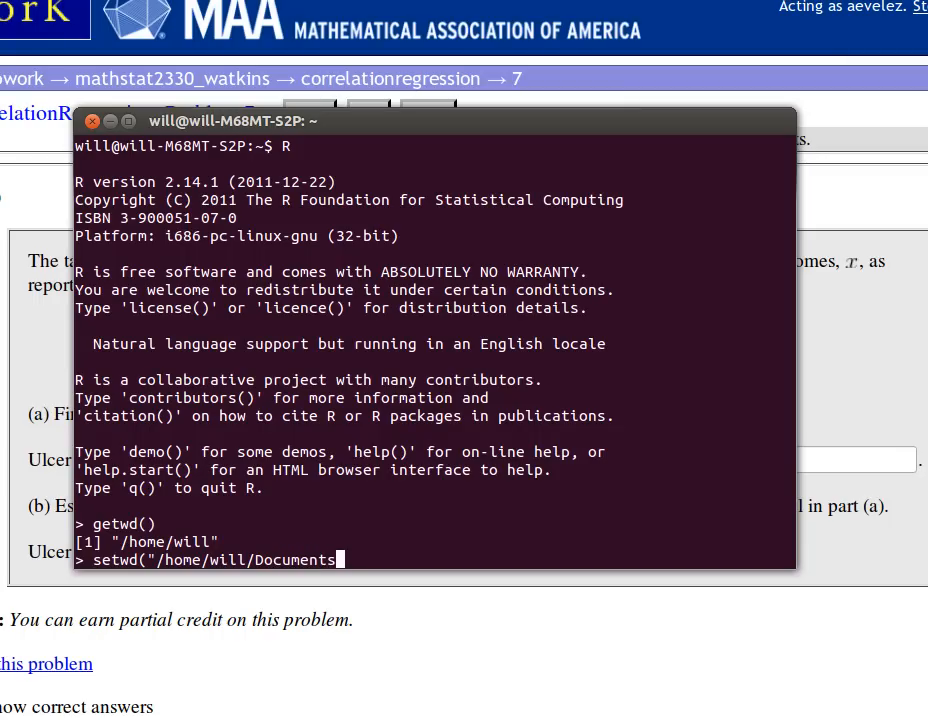
{"action": "type", "text": "/R\""}
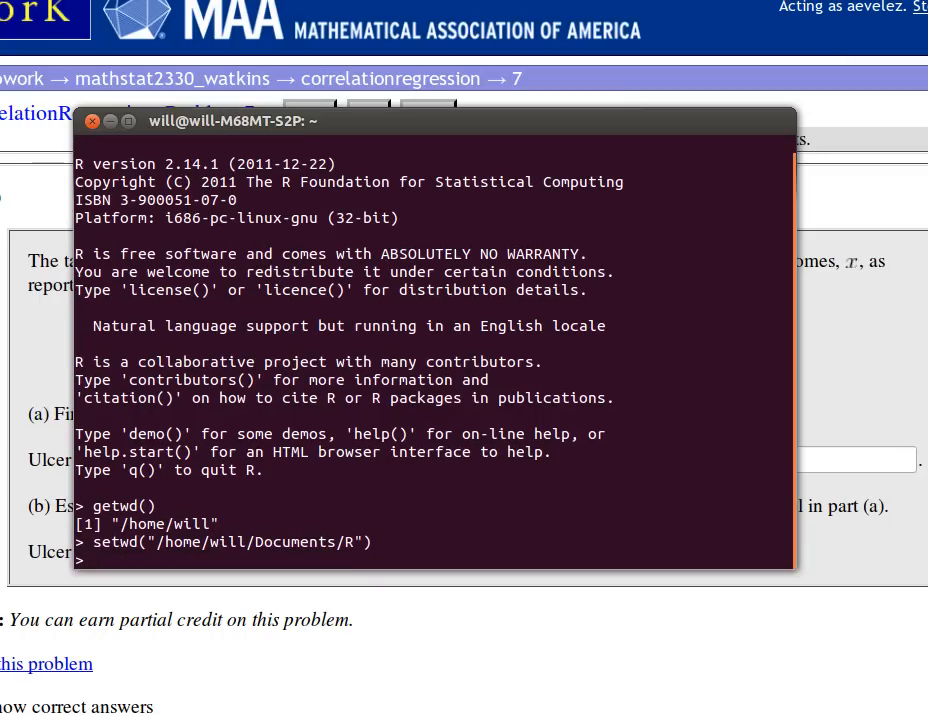
{"action": "type", "text": "list"}
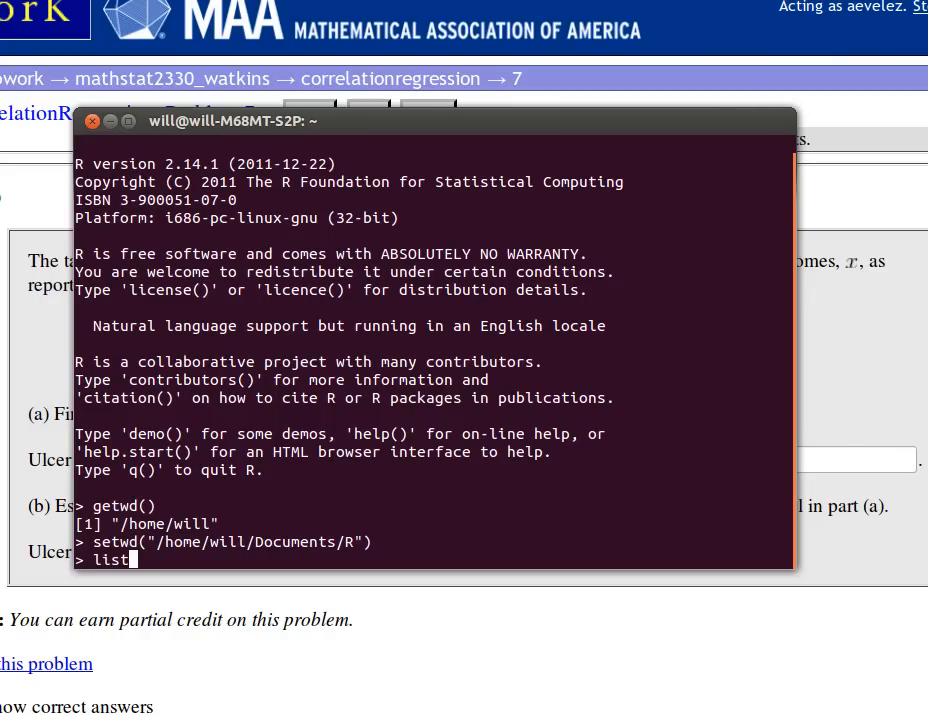
{"action": "type", "text": ".files("}
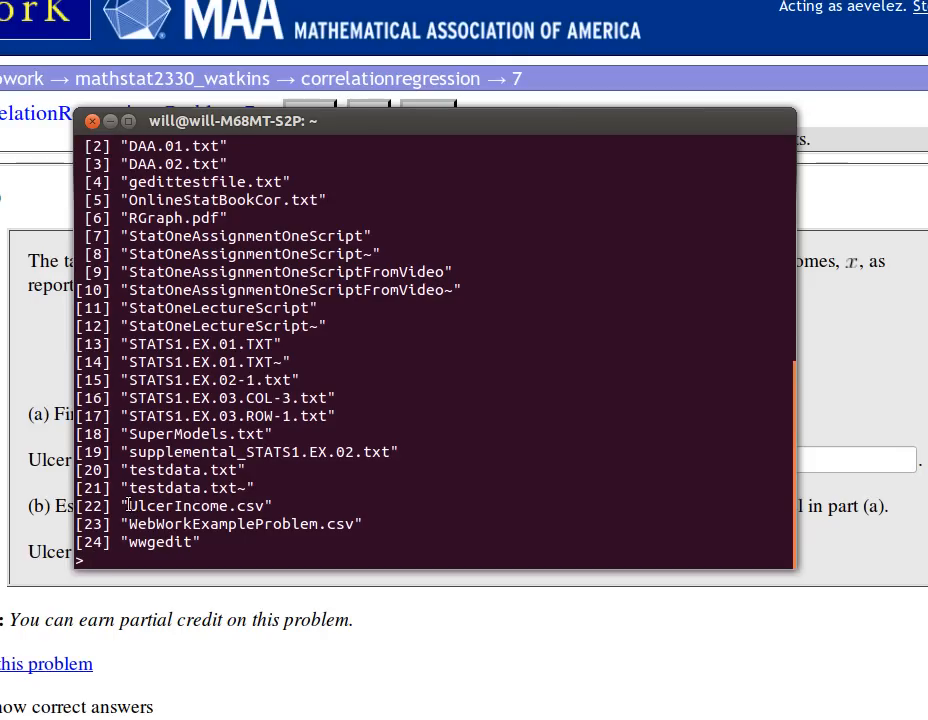
Write UI <- read.csv("UlcerIncome.csv") to load the table into data frame UI.
{"action": "double_click", "coordinate": [192, 505]}
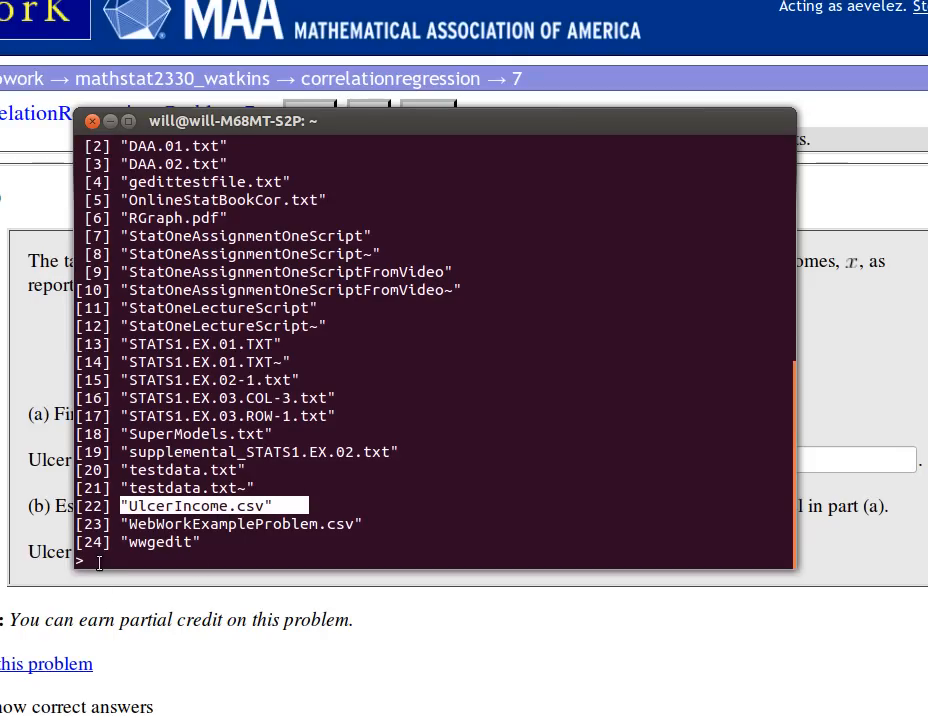
{"action": "type", "text": "U"}
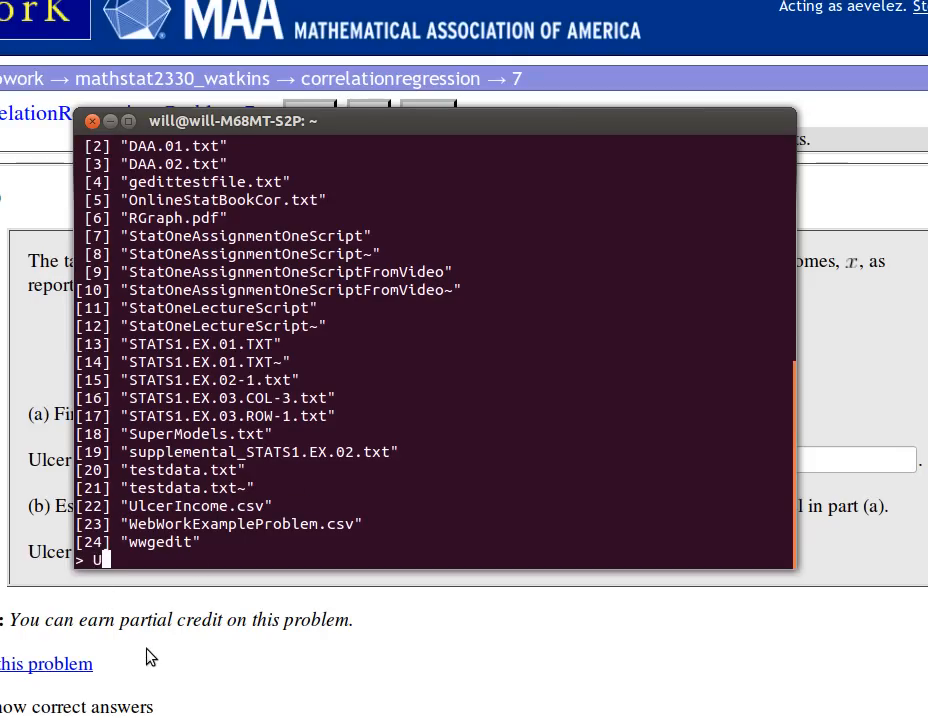
{"action": "type", "text": "I"}
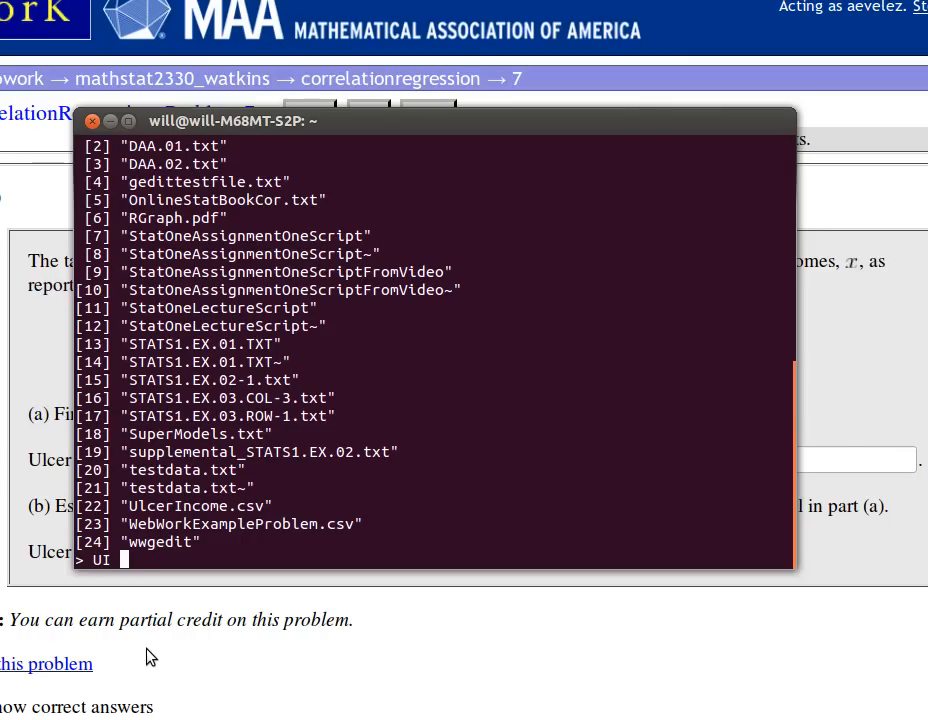
{"action": "type", "text": "<-"}
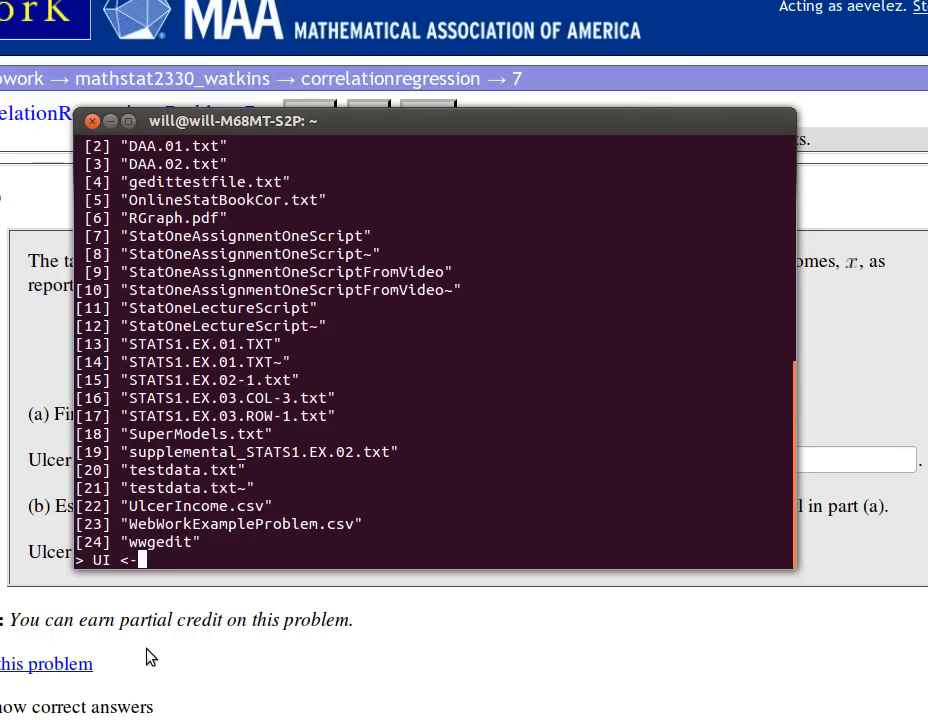
{"action": "type", "text": "read."}
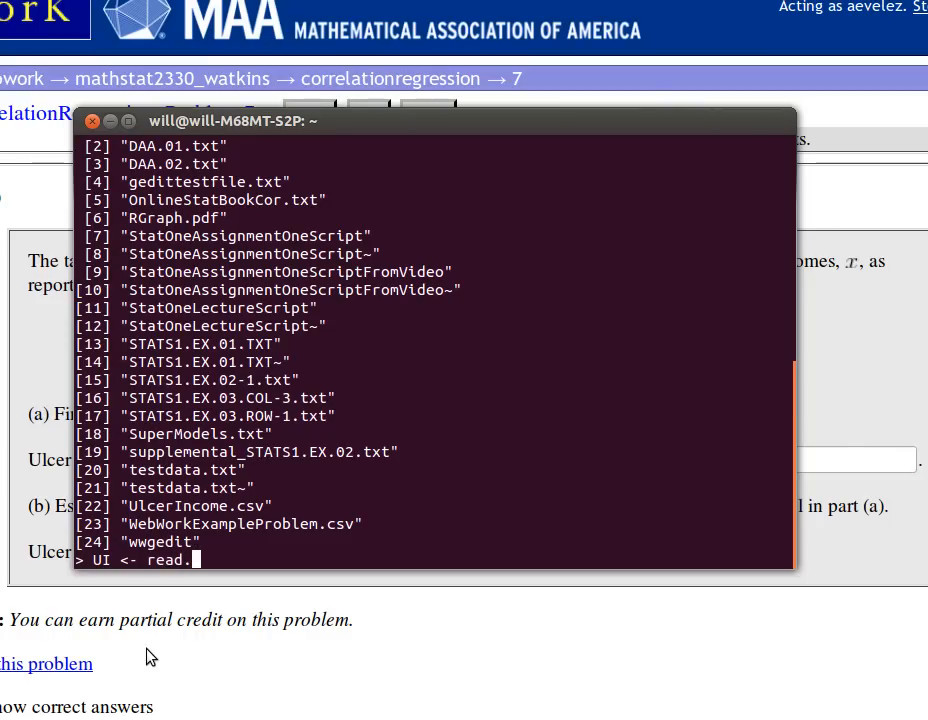
{"action": "type", "text": "csv"}
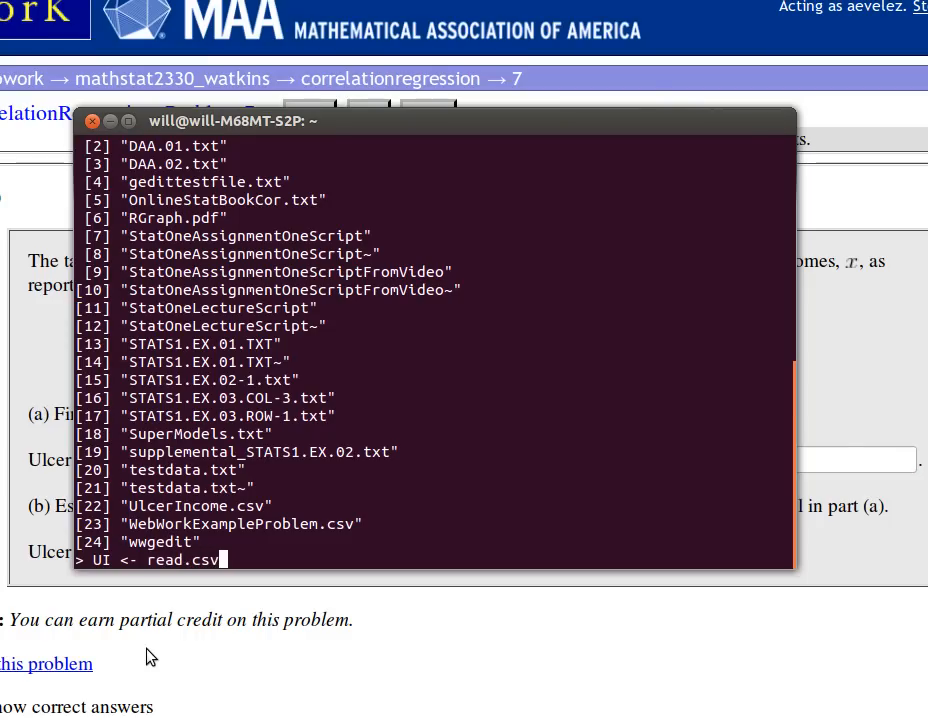
{"action": "type", "text": "(\""}
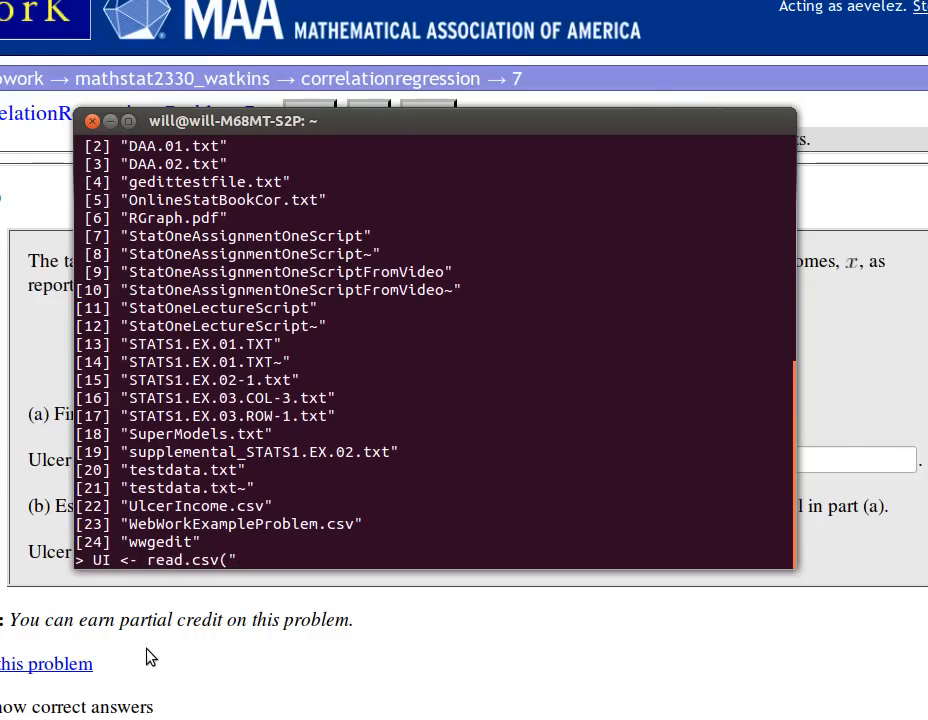
{"action": "type", "text": "Ul"}
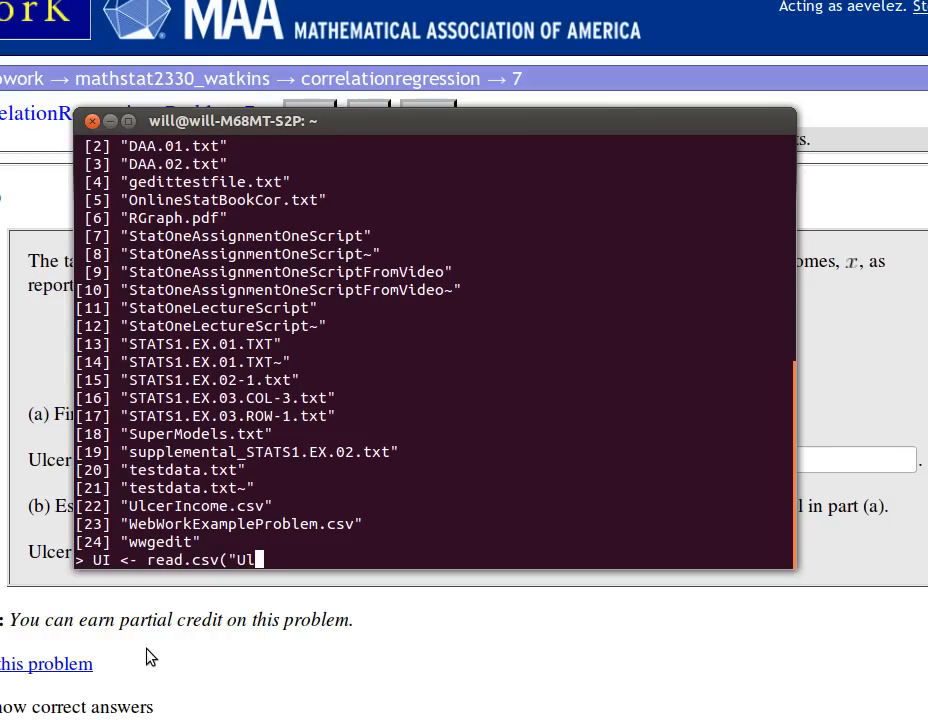
{"action": "type", "text": "cerIncome"}
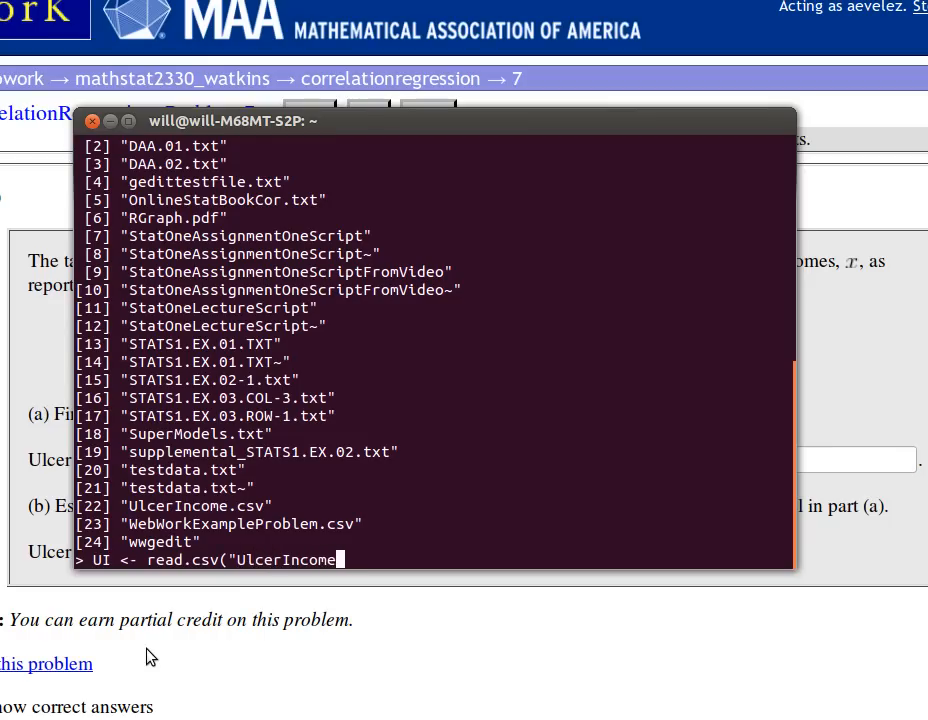
{"action": "type", "text": ".s"}
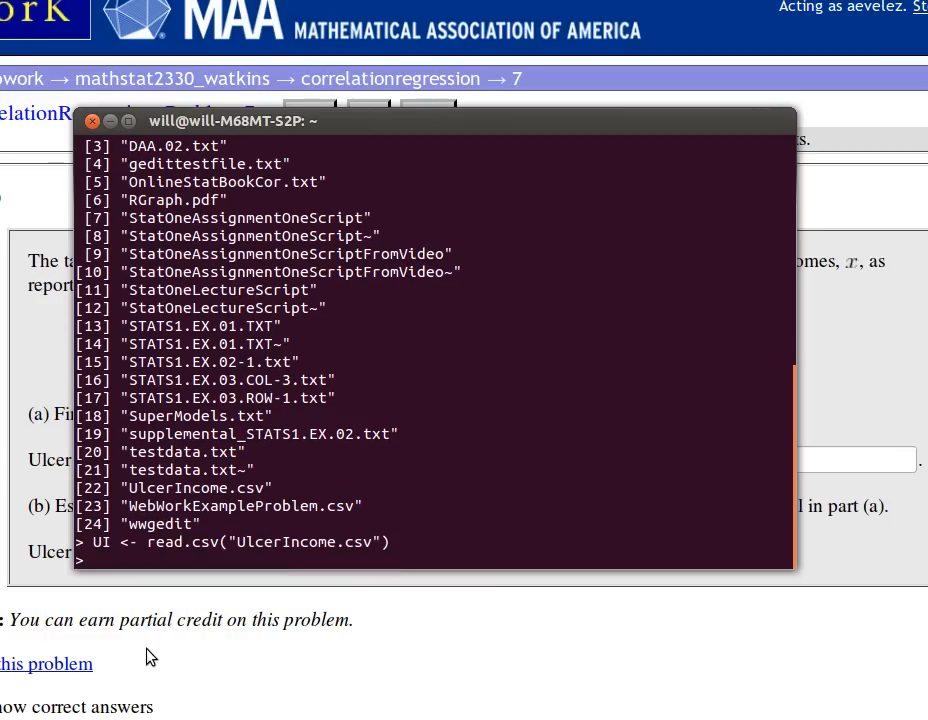
Load the data and write plot(UI$Income,UI$Ulcer.rate) for the scatter plot.
{"action": "key", "text": "Return"}
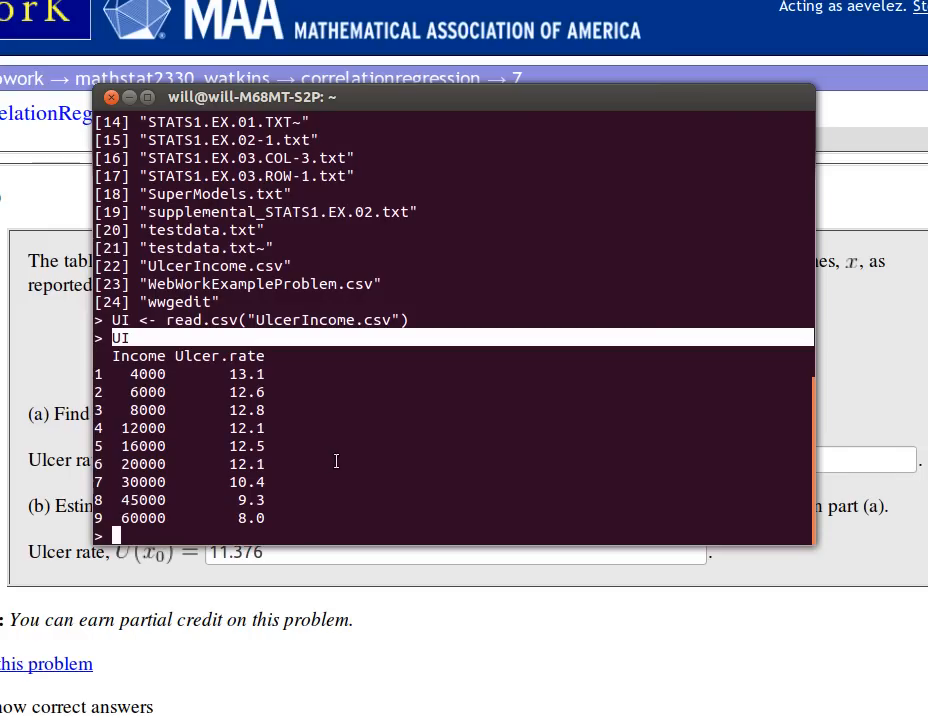
{"action": "type", "text": "plot"}
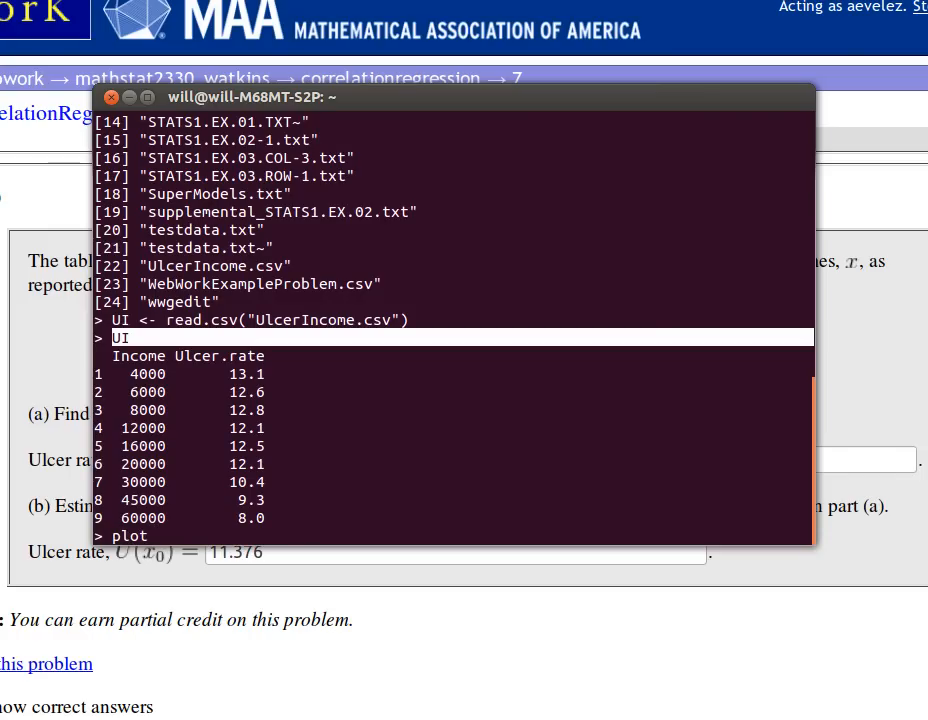
{"action": "type", "text": "(UI"}
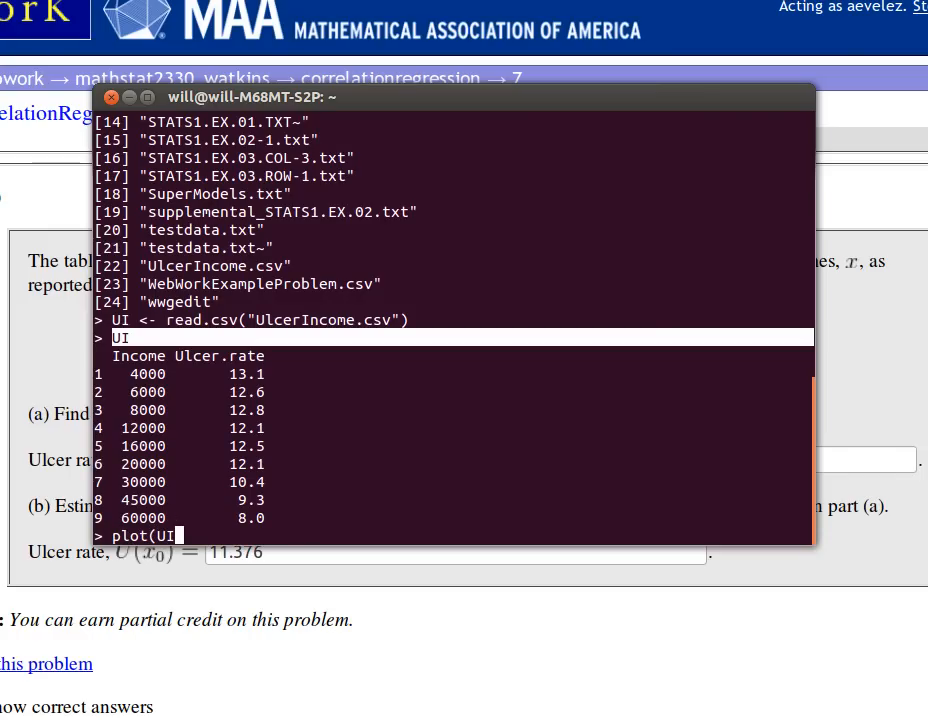
{"action": "type", "text": "$"}
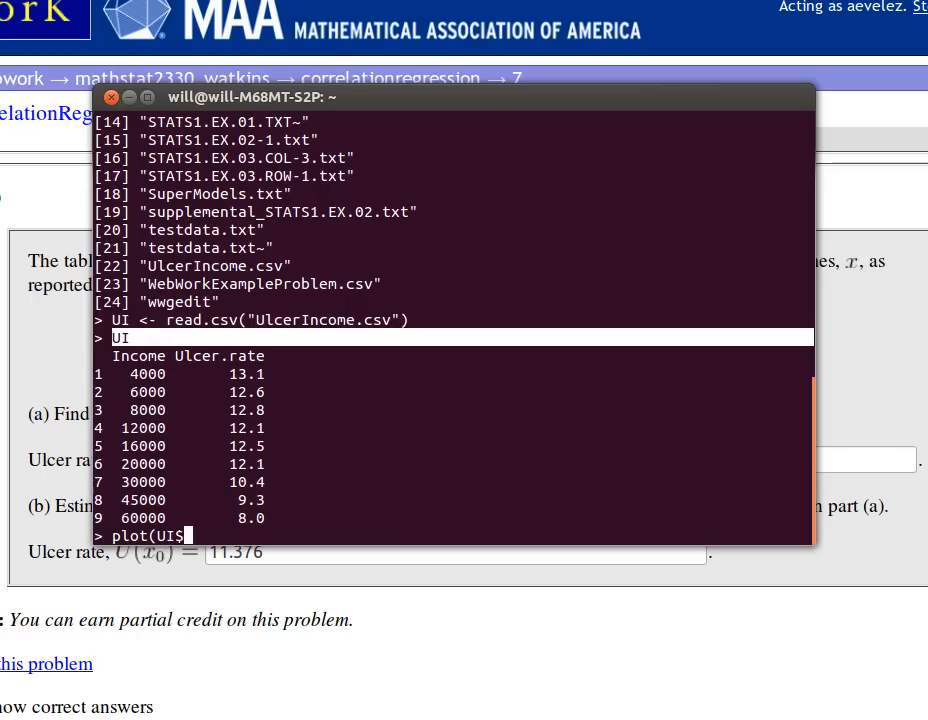
{"action": "type", "text": "Inco"}
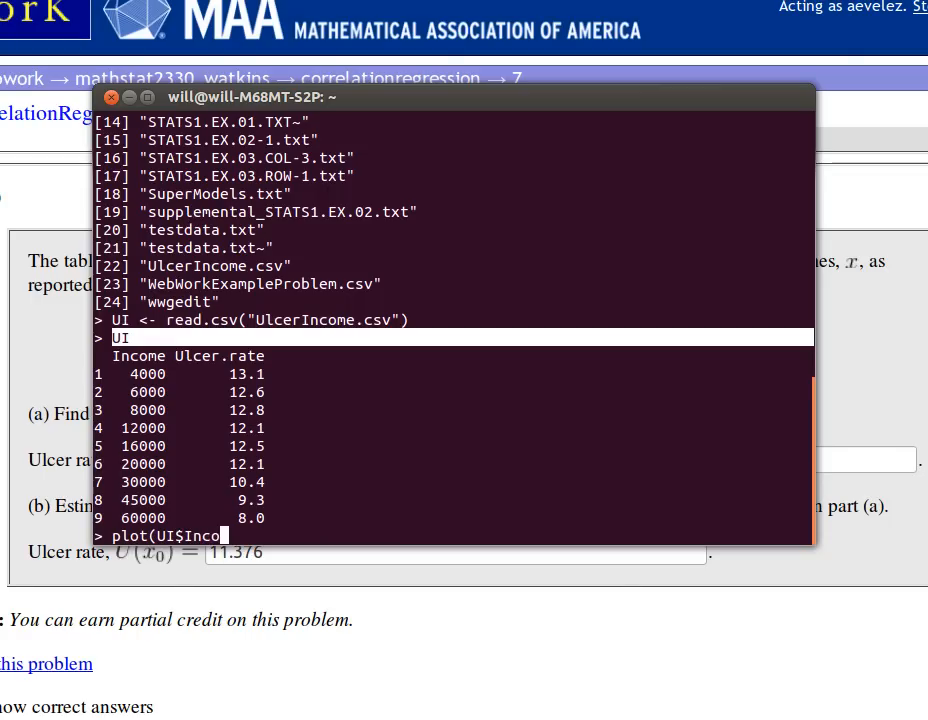
{"action": "type", "text": "me,U"}
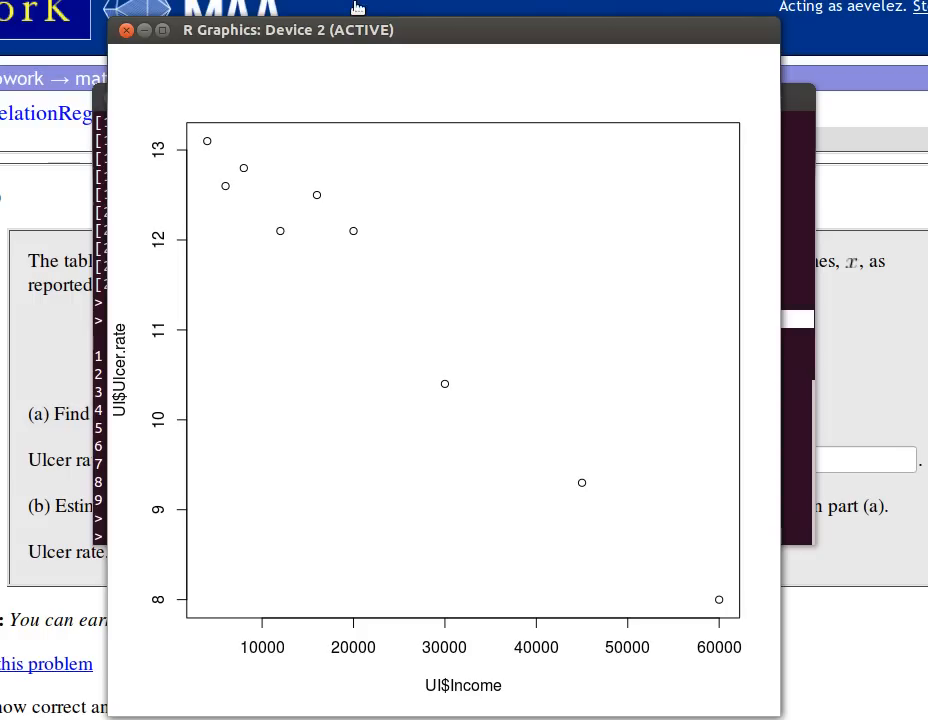
{"action": "mouse_move", "coordinate": [807, 688]}
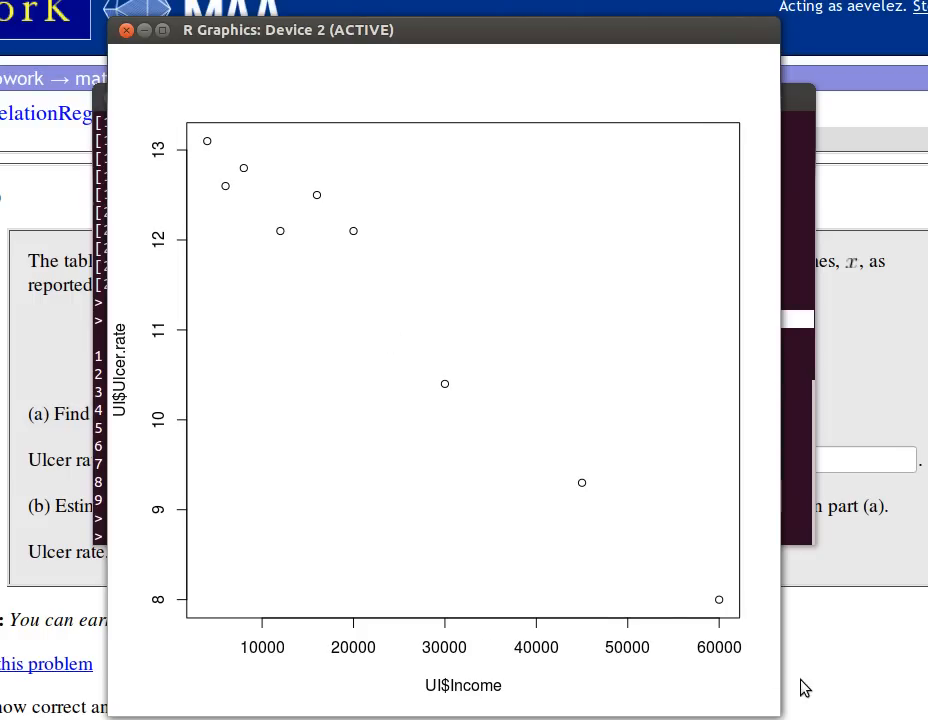
{"action": "mouse_move", "coordinate": [364, 316]}
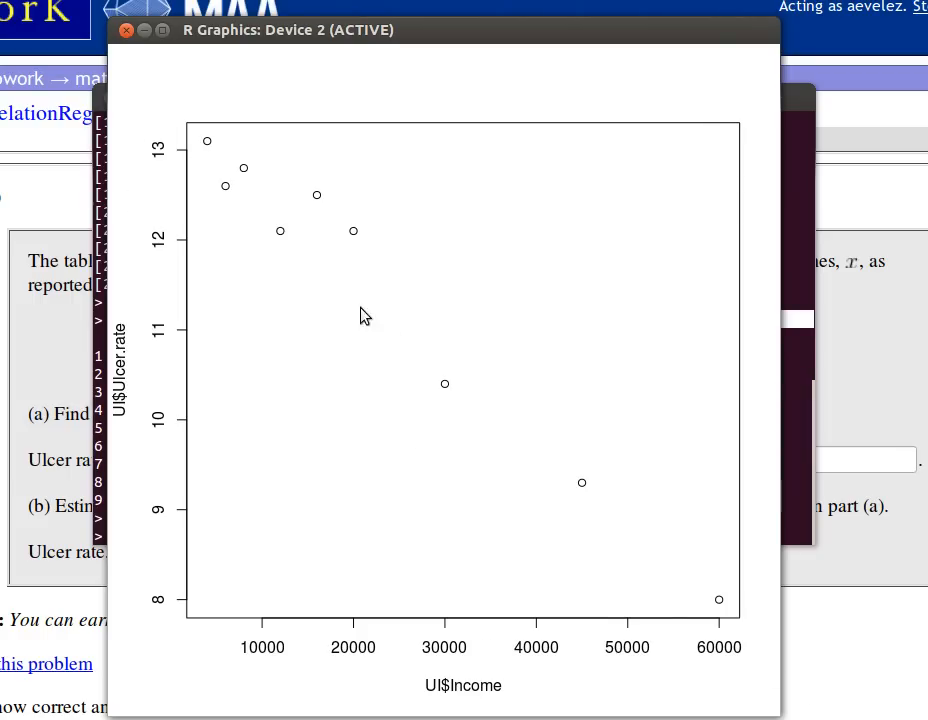
{"action": "mouse_move", "coordinate": [385, 326]}
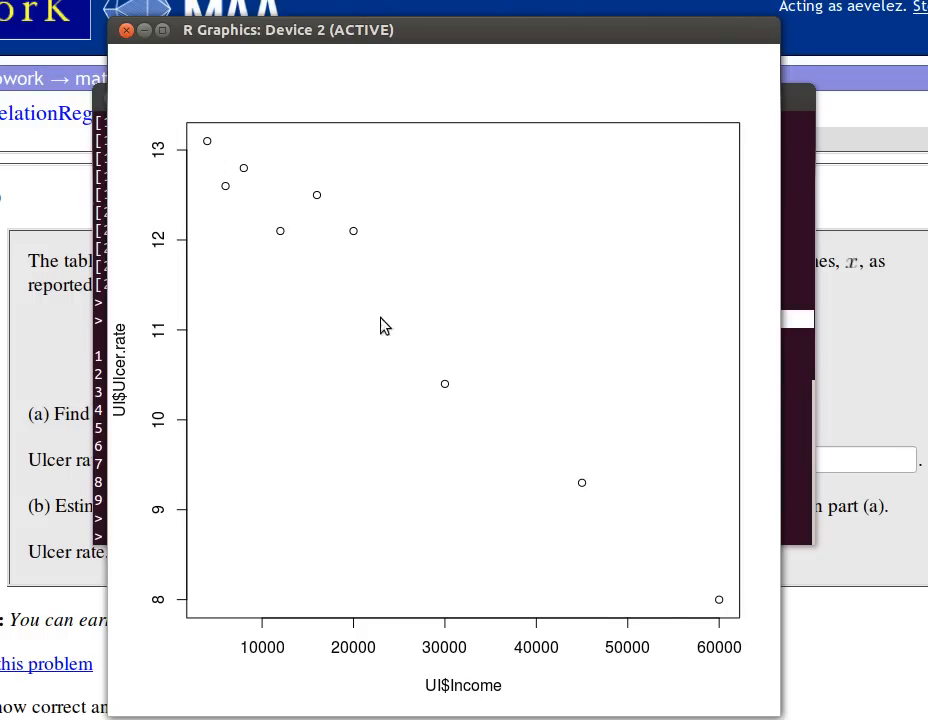
{"action": "mouse_move", "coordinate": [520, 435]}
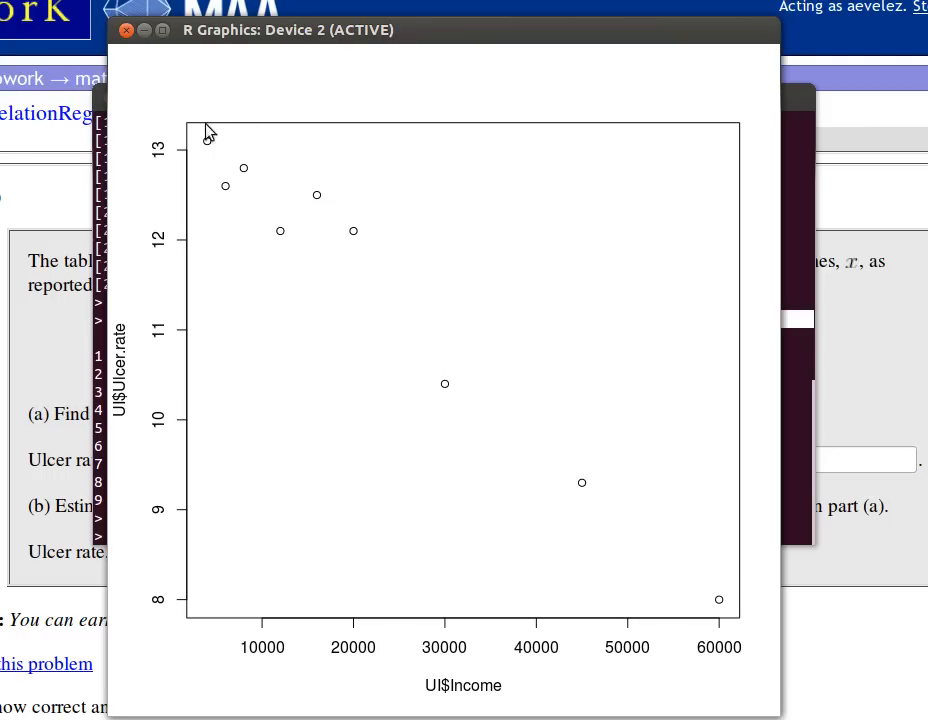
{"action": "mouse_move", "coordinate": [613, 553]}
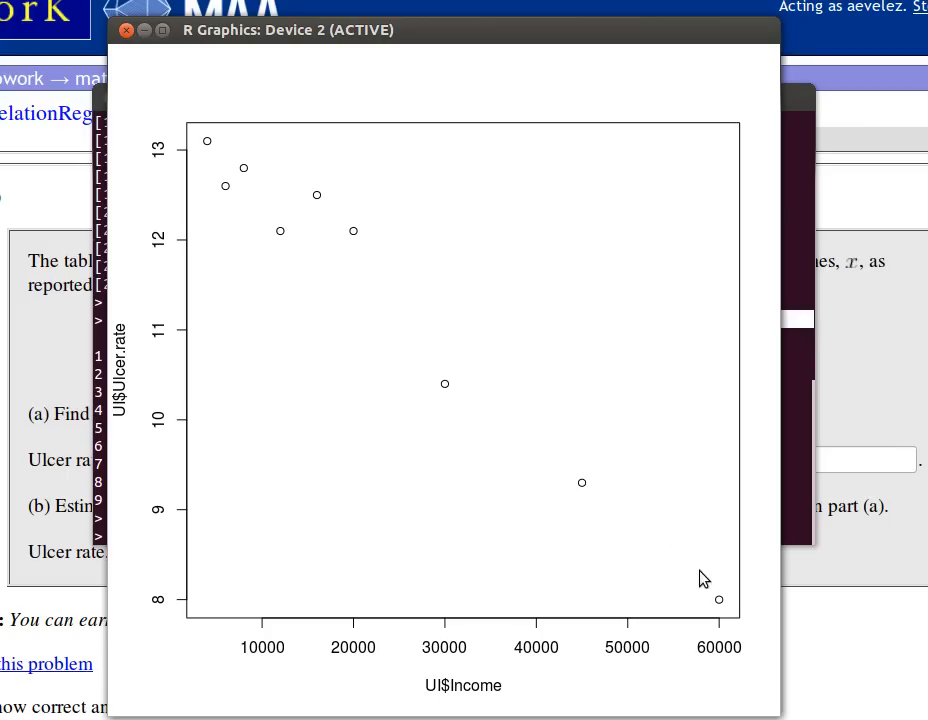
{"action": "mouse_move", "coordinate": [420, 413]}
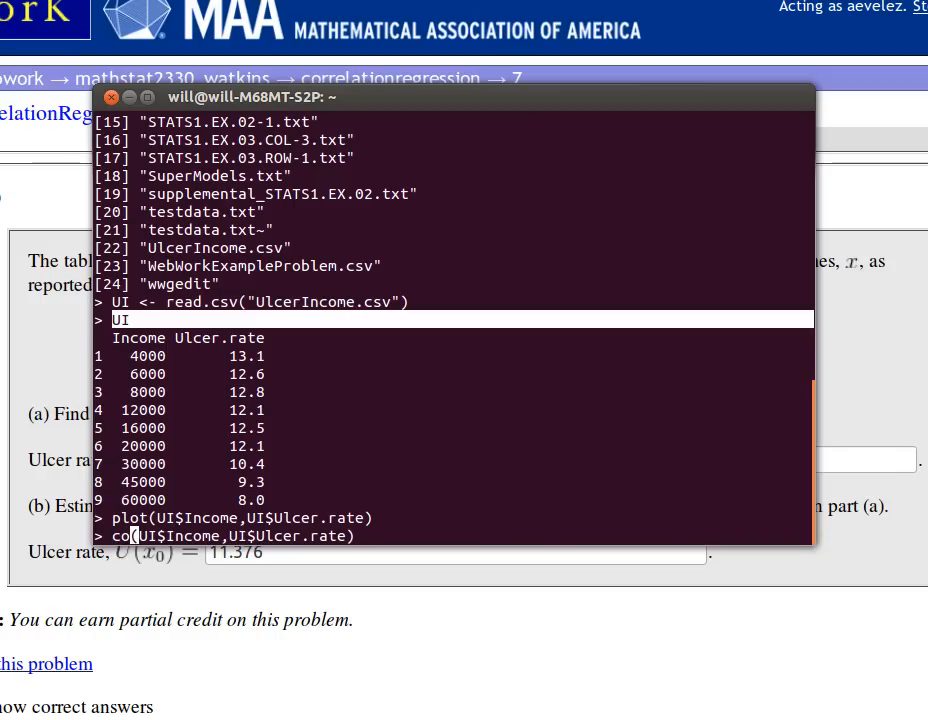
Run the correlation (-0.9852513) and write lm(UI$Ulcer.rate ~ UI$Income) for the regression.
{"action": "type", "text": "r"}
{"action": "key", "text": "Return"}
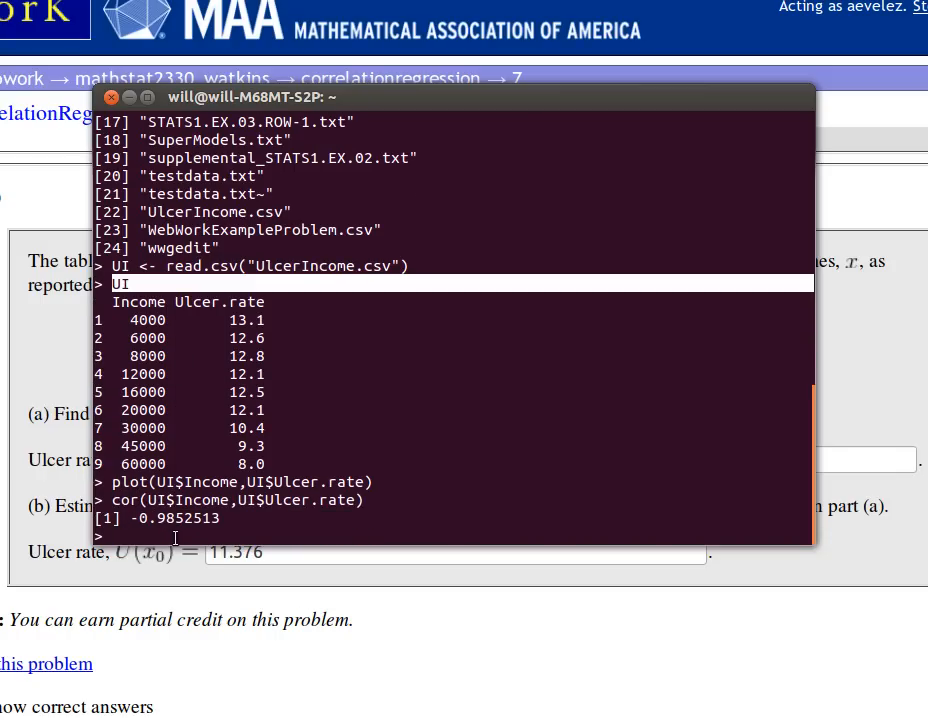
{"action": "type", "text": "t"}
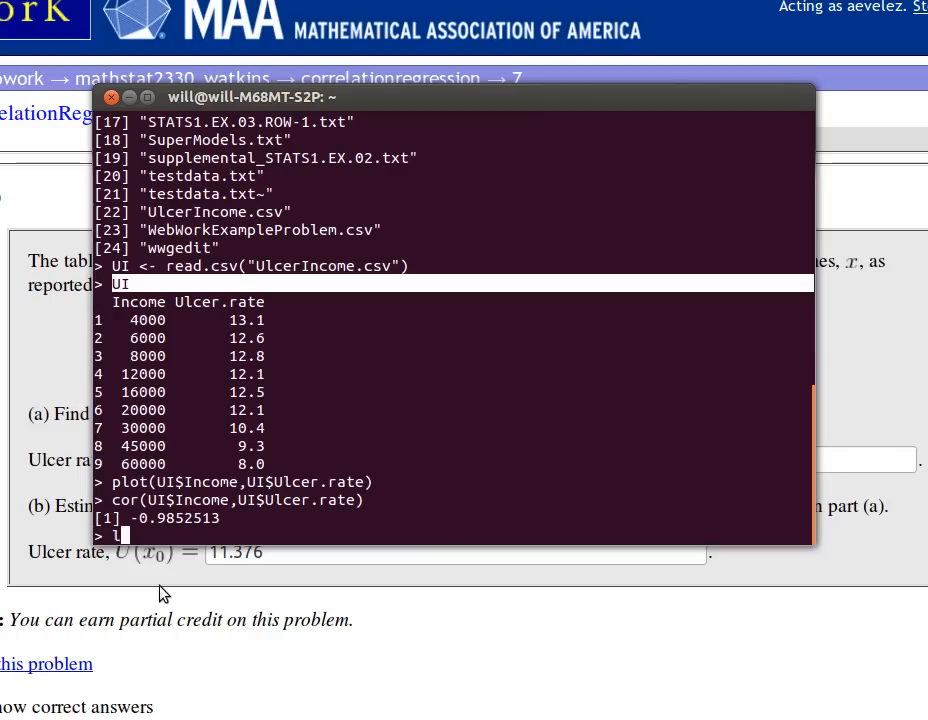
{"action": "type", "text": "lm("}
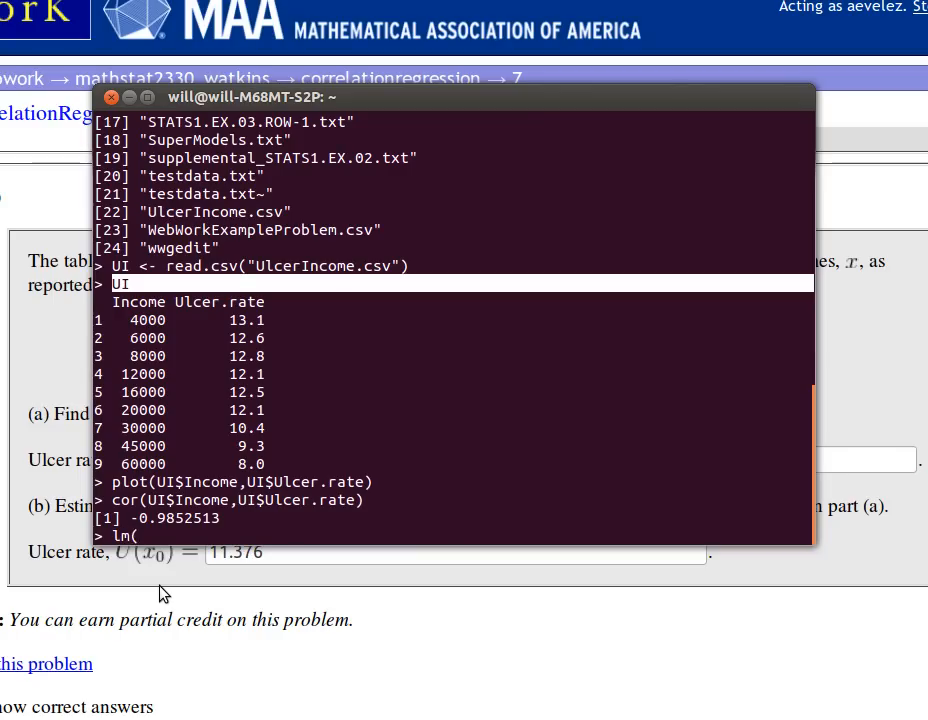
{"action": "type", "text": "UI"}
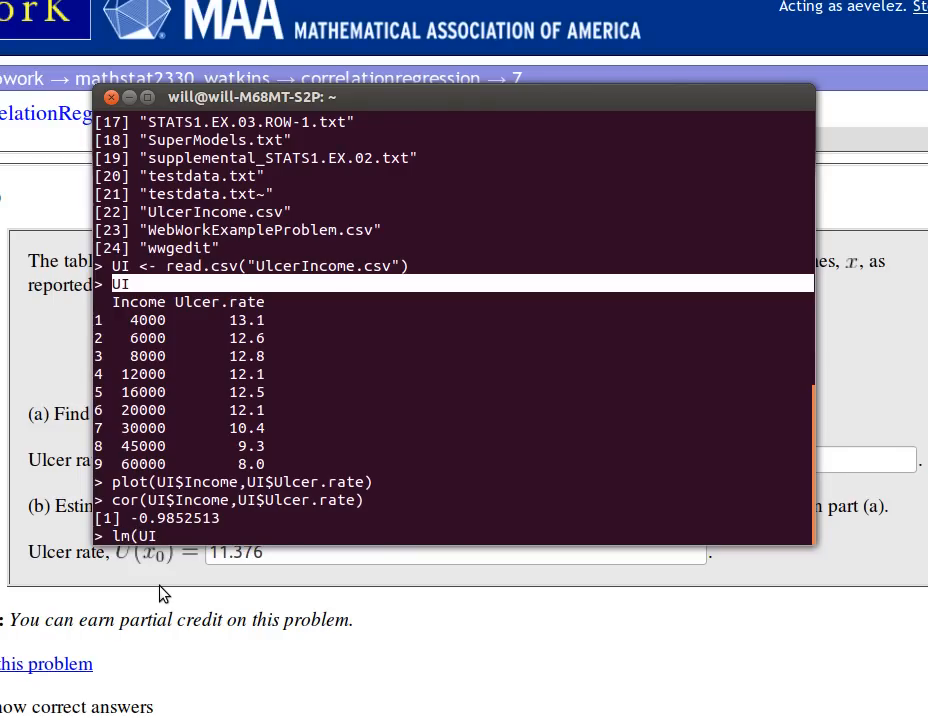
{"action": "type", "text": "$ul"}
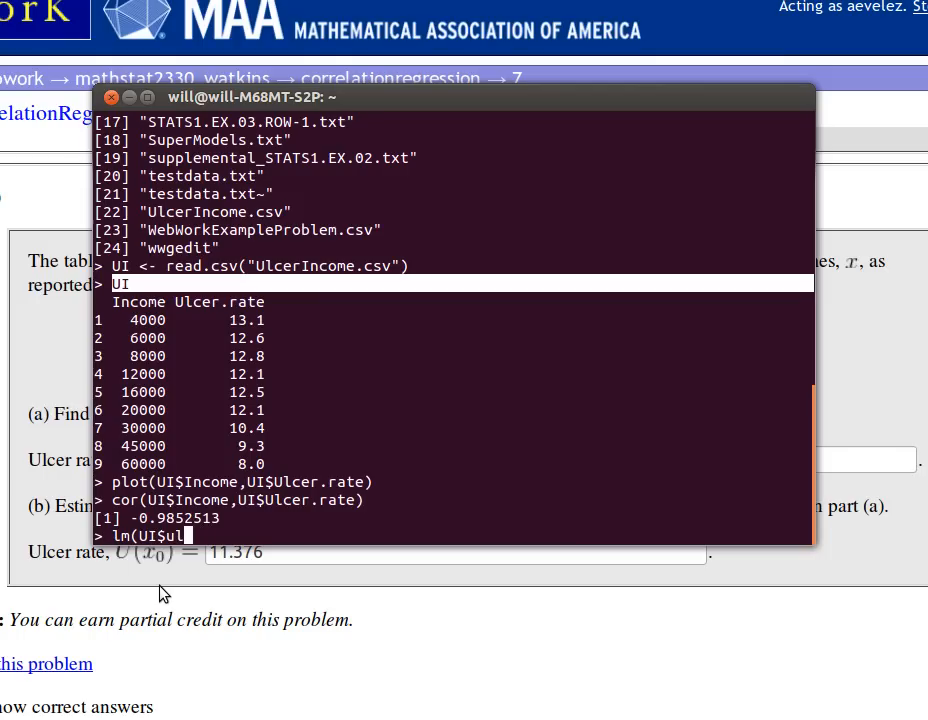
{"action": "type", "text": "cer.rate"}
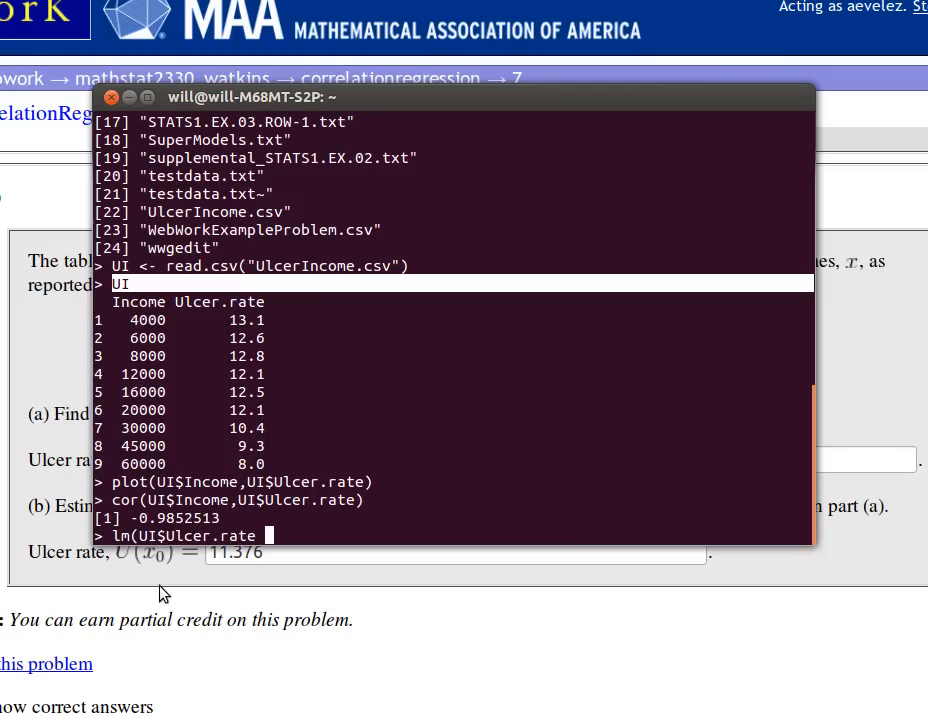
{"action": "type", "text": "~ UI"}
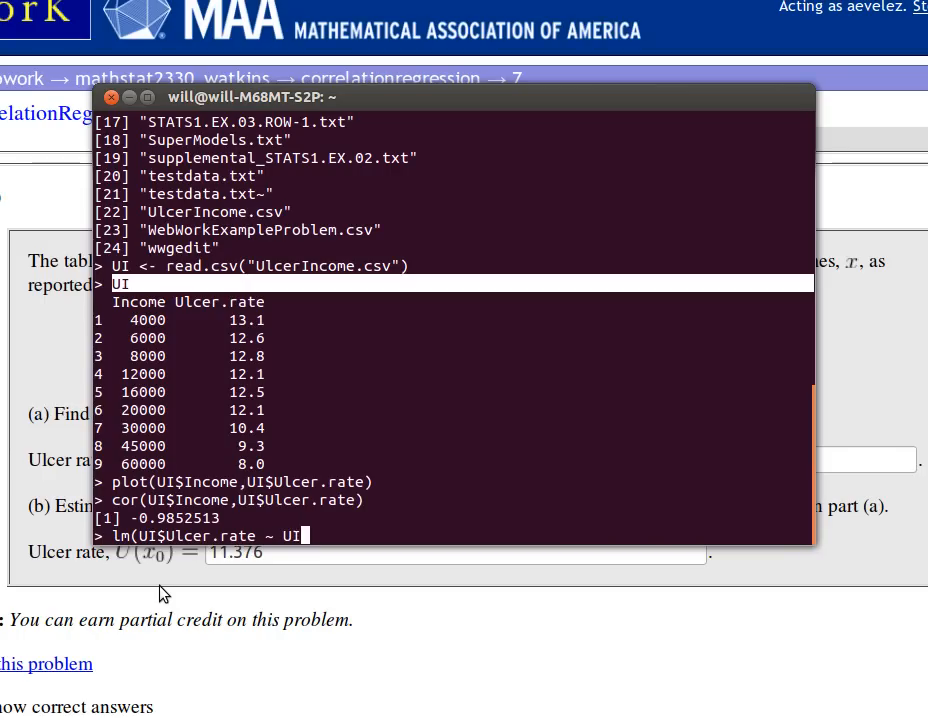
{"action": "type", "text": "$"}
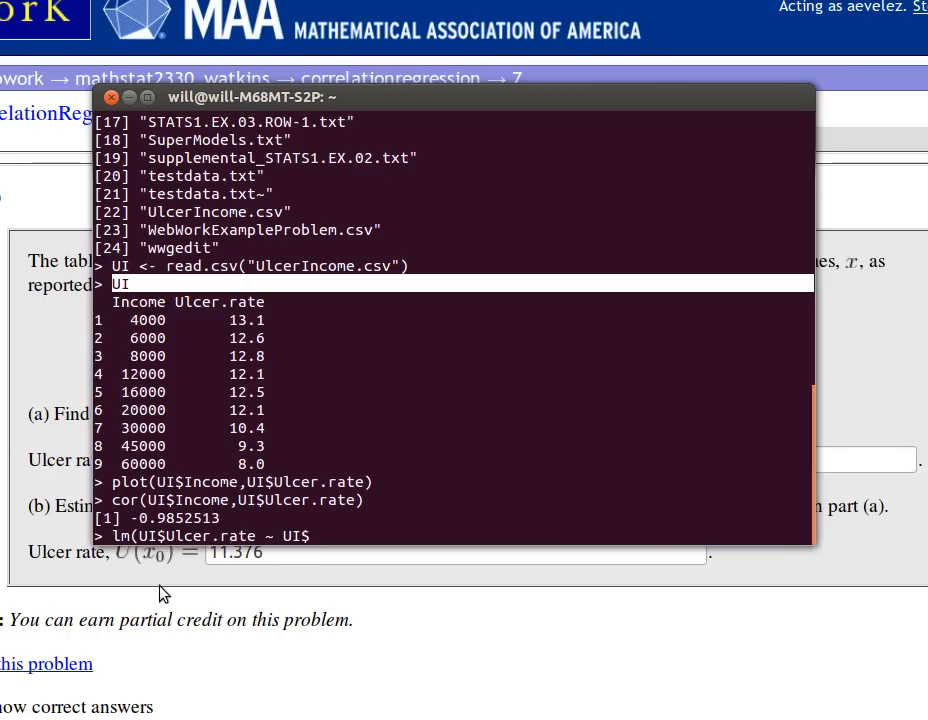
{"action": "type", "text": "Income)"}
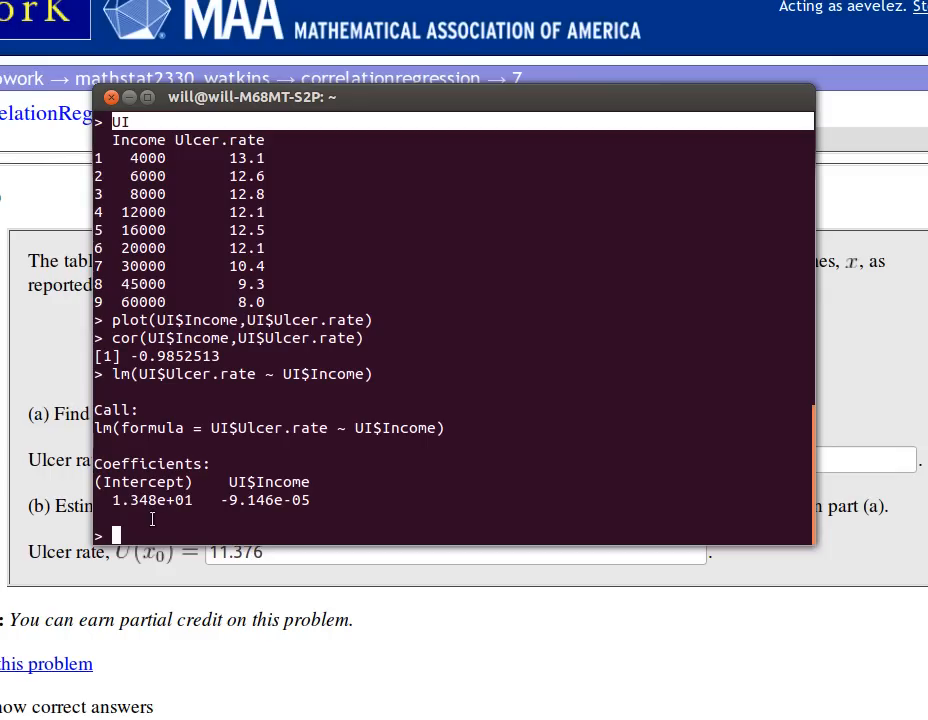
{"action": "mouse_move", "coordinate": [245, 490]}
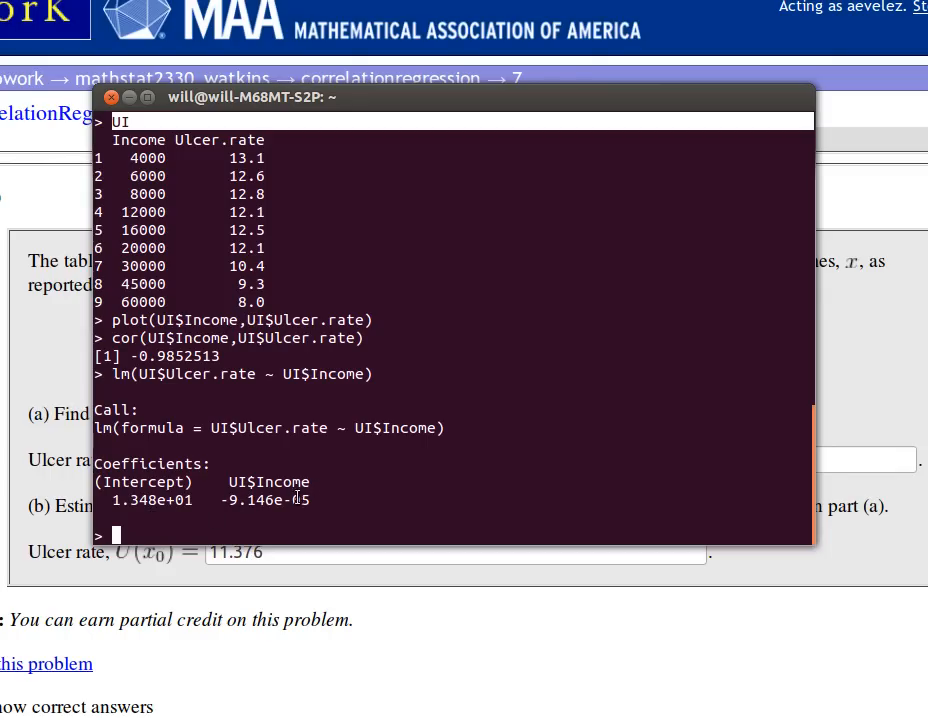
{"action": "mouse_move", "coordinate": [297, 505]}
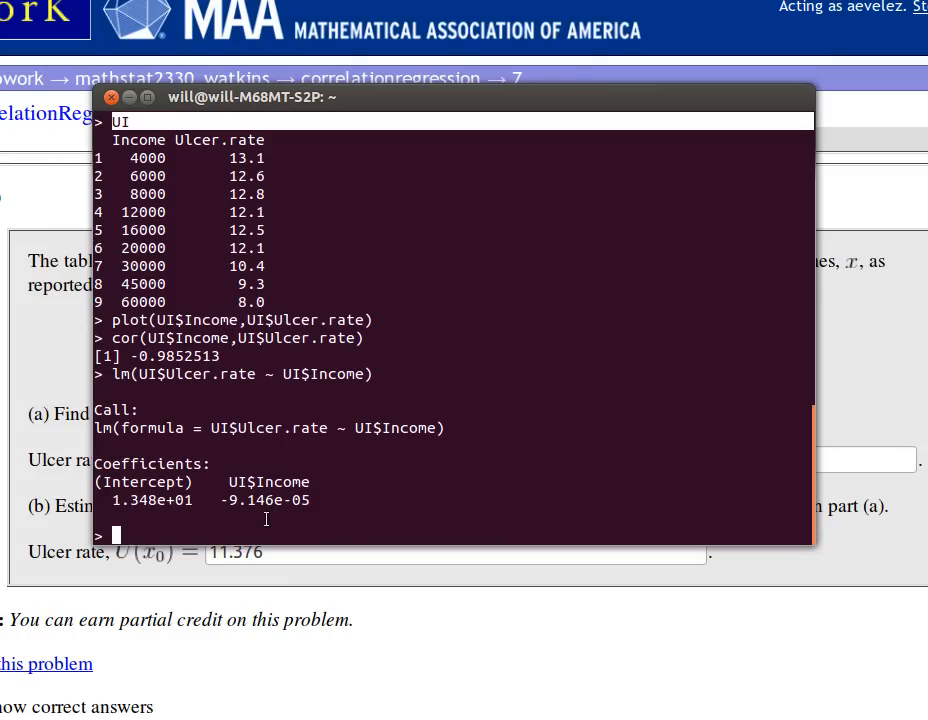
{"action": "mouse_move", "coordinate": [251, 523]}
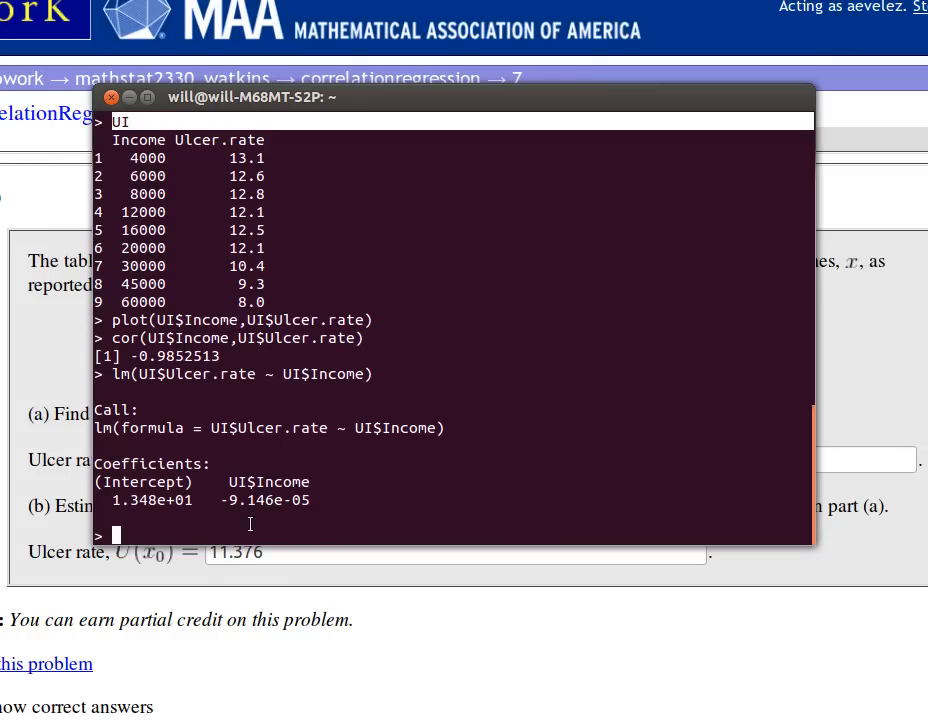
{"action": "mouse_move", "coordinate": [205, 610]}
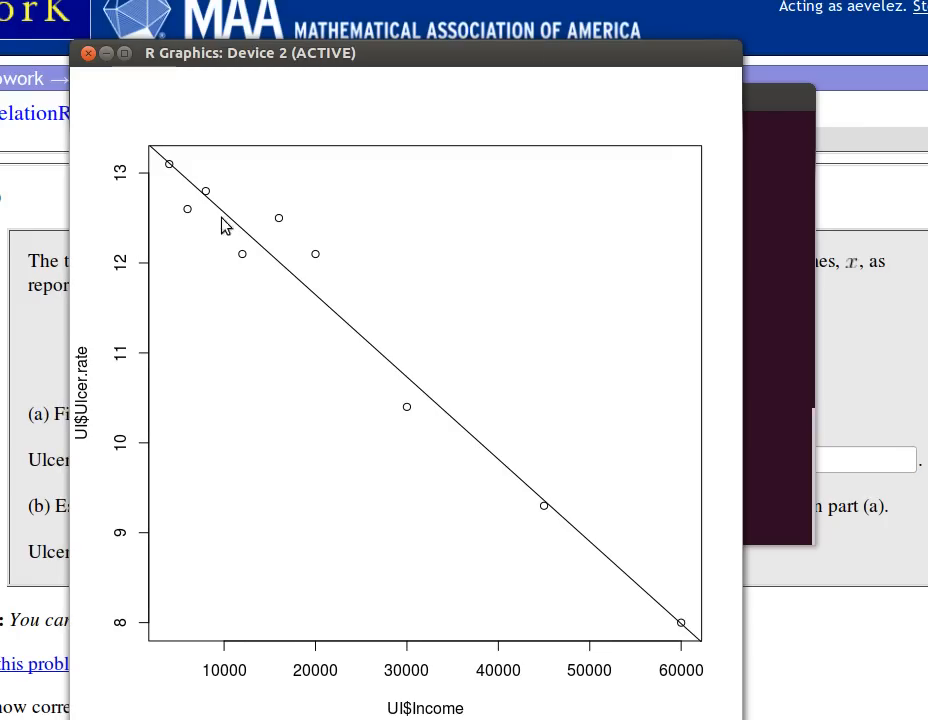
{"action": "mouse_move", "coordinate": [465, 500]}
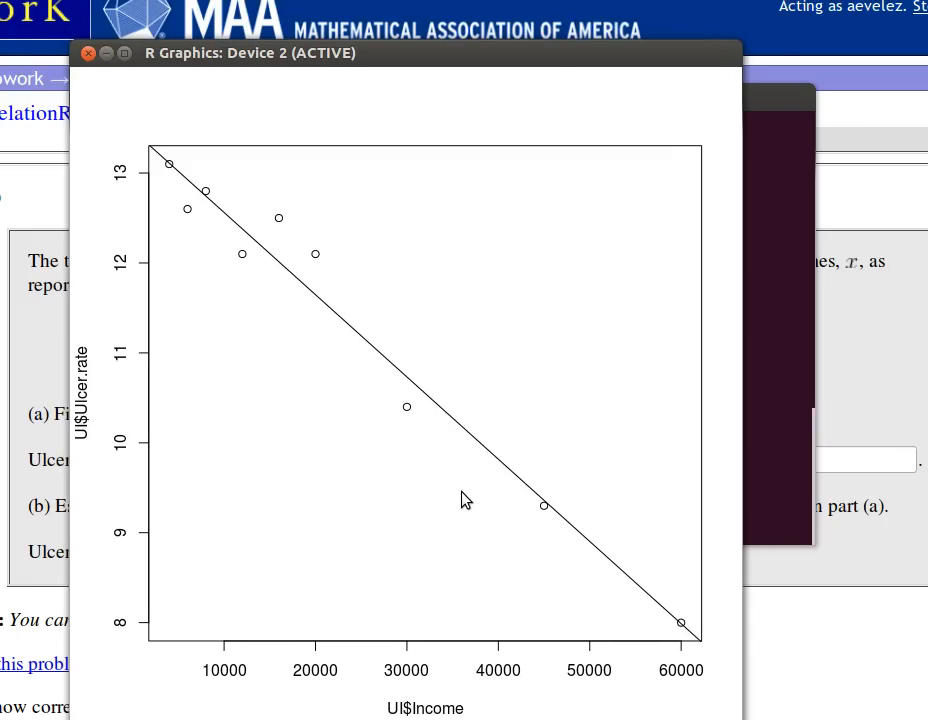
{"action": "mouse_move", "coordinate": [383, 356]}
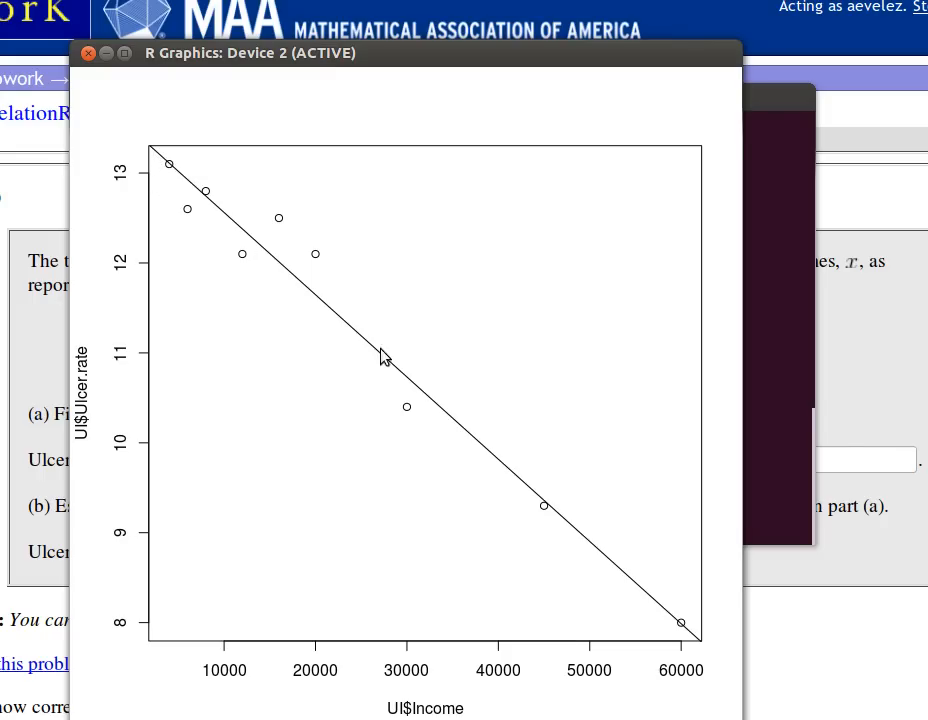
{"action": "mouse_move", "coordinate": [473, 451]}
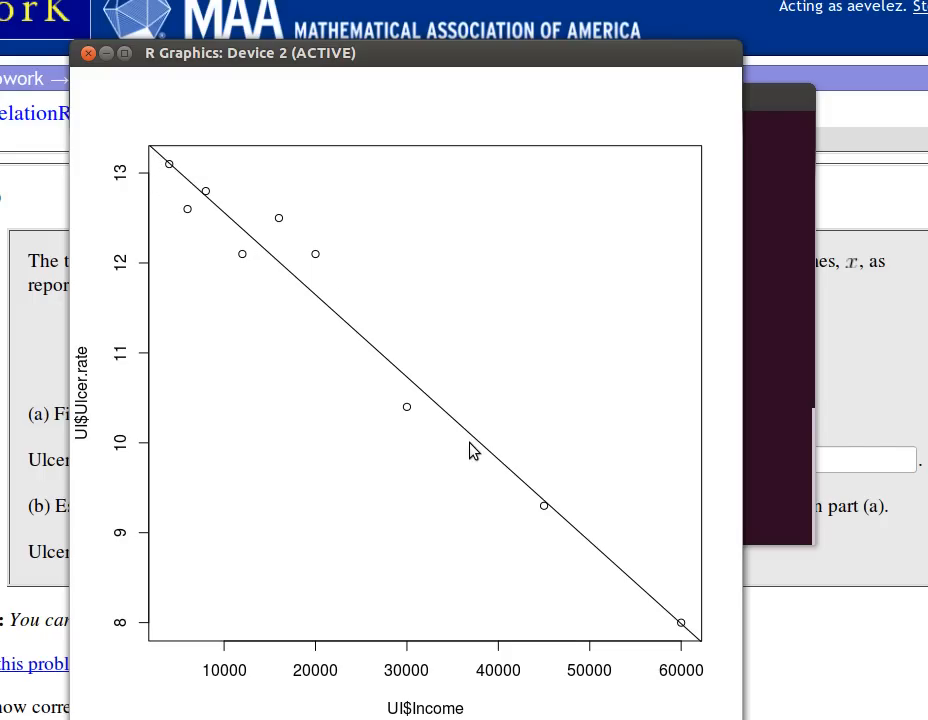
{"action": "mouse_move", "coordinate": [448, 457]}
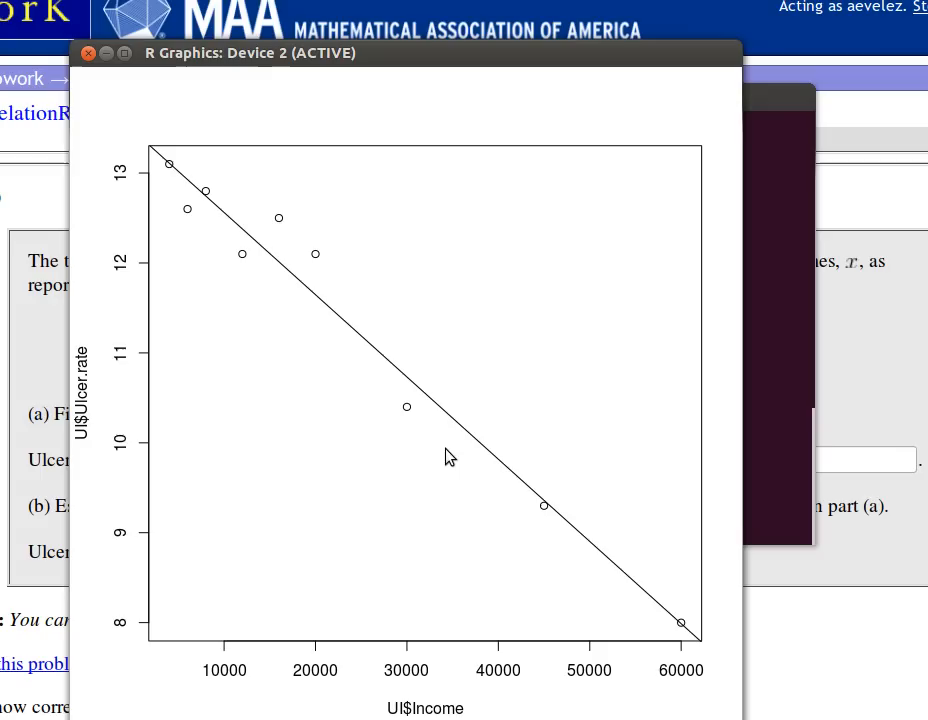
{"action": "mouse_move", "coordinate": [614, 551]}
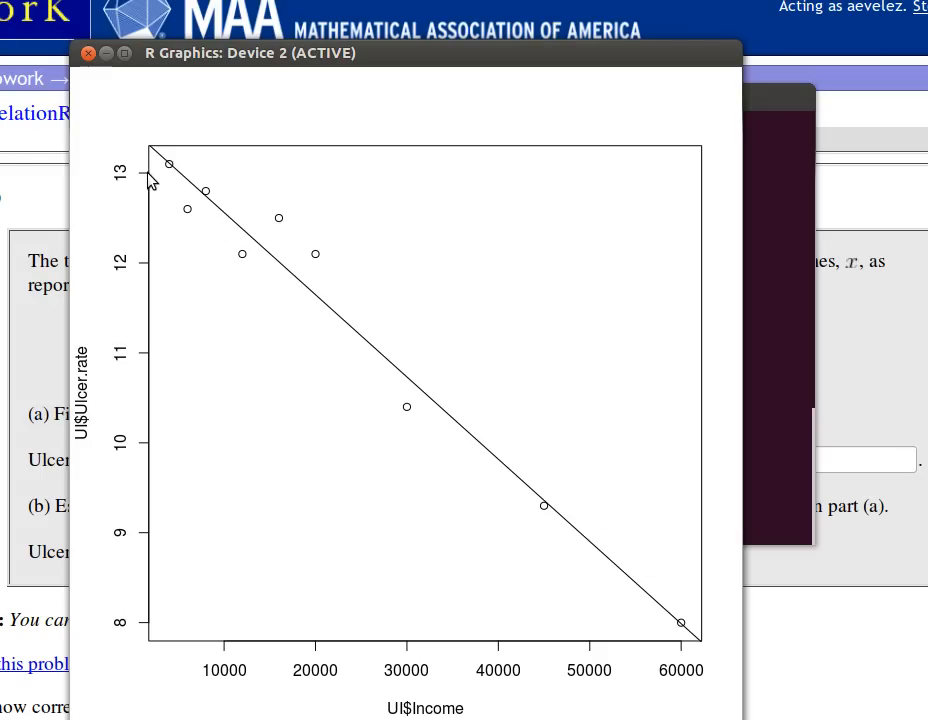
{"action": "mouse_move", "coordinate": [160, 150]}
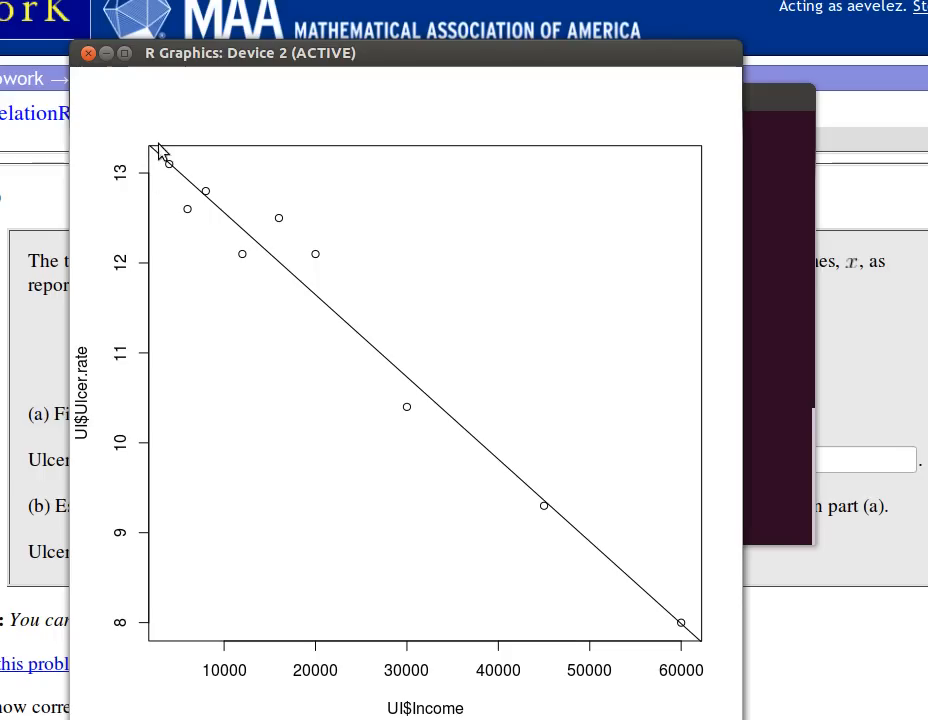